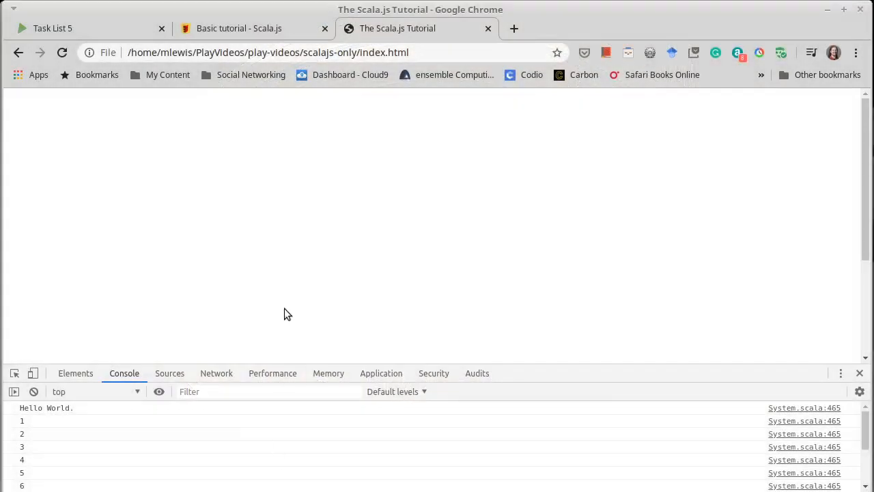
{"action": "mouse_move", "coordinate": [279, 125]}
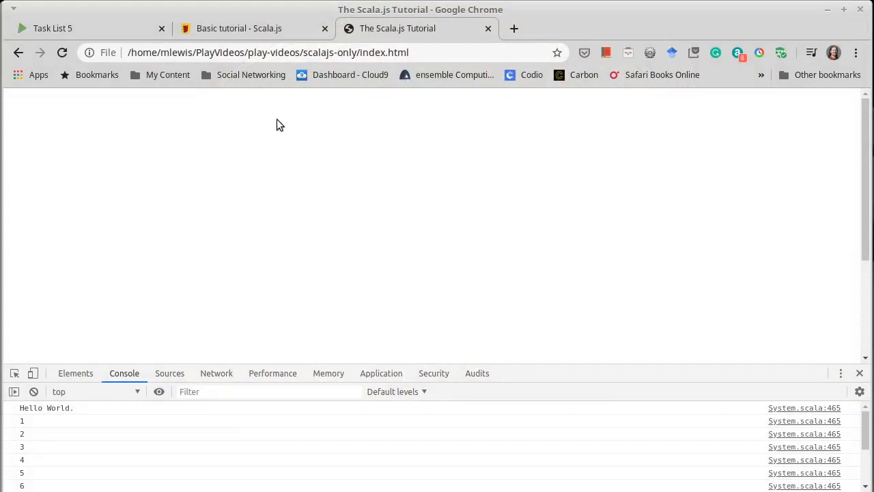
{"action": "mouse_move", "coordinate": [323, 226]}
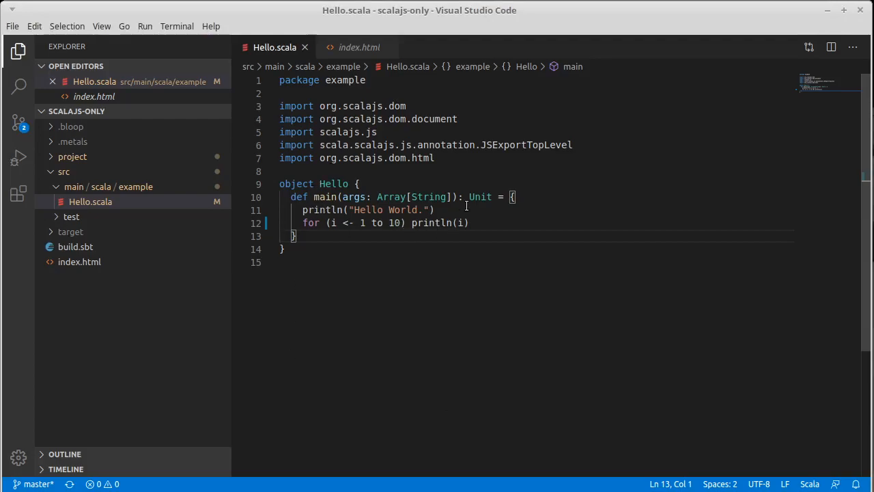
Compare the HTML page's markup with the Hello.scala source.
{"action": "left_click_drag", "start_coordinate": [280, 106], "coordinate": [365, 132]}
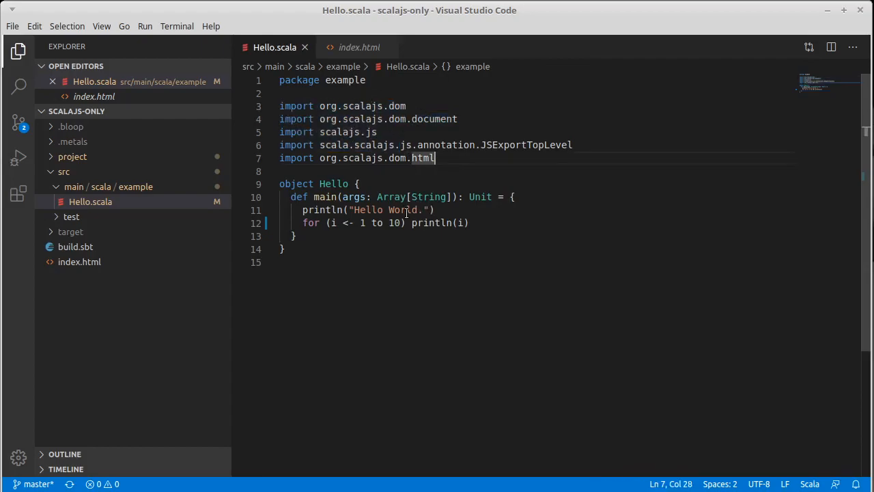
{"action": "mouse_move", "coordinate": [355, 197]}
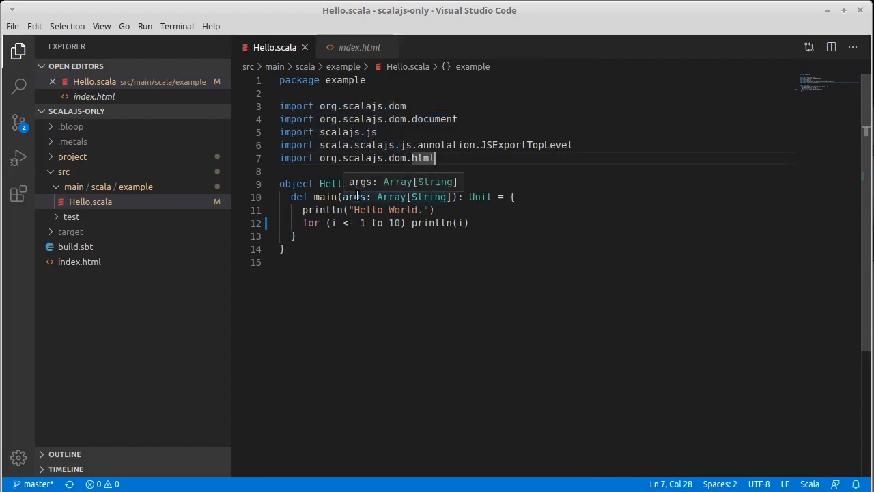
{"action": "left_click", "coordinate": [359, 47]}
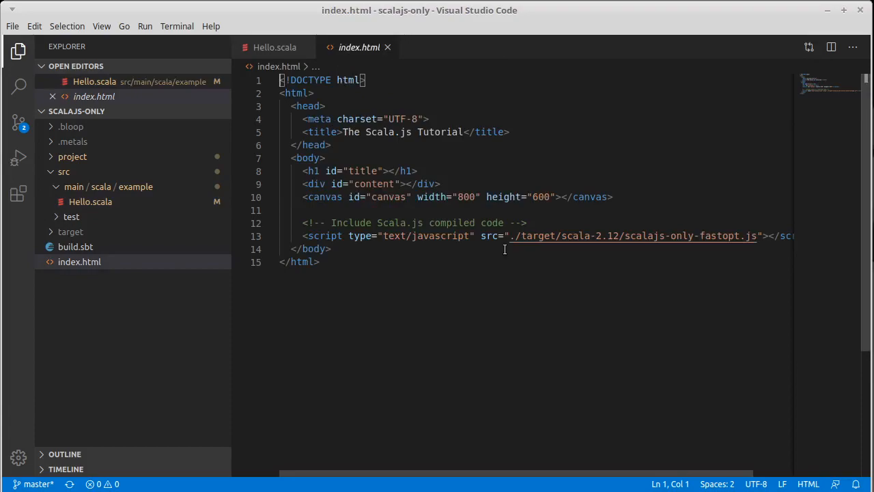
{"action": "mouse_move", "coordinate": [274, 47]}
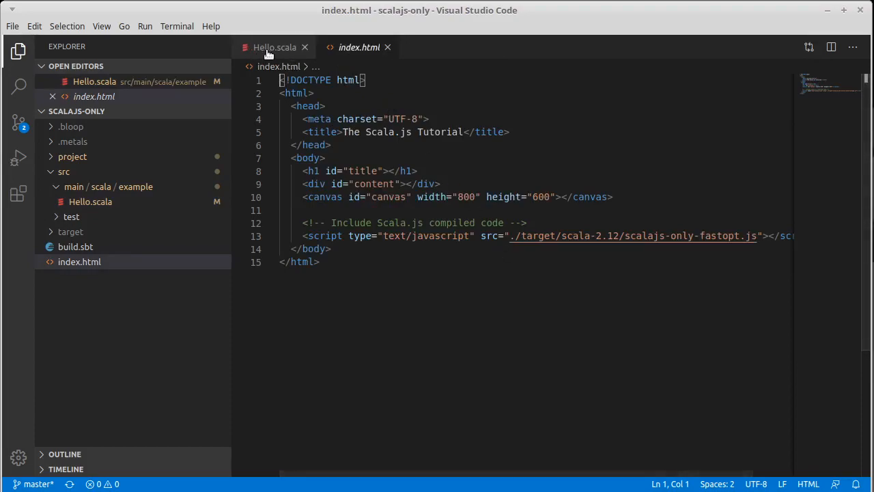
{"action": "left_click", "coordinate": [274, 47]}
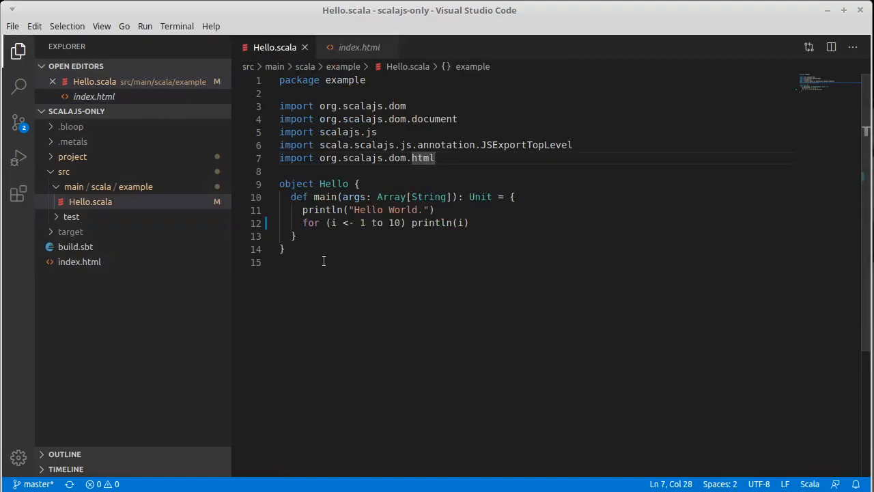
{"action": "mouse_move", "coordinate": [213, 178]}
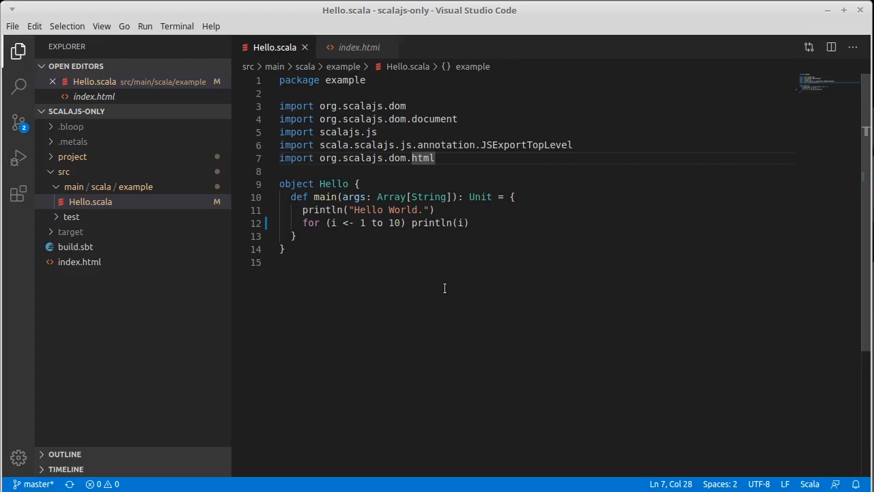
{"action": "mouse_move", "coordinate": [458, 269]}
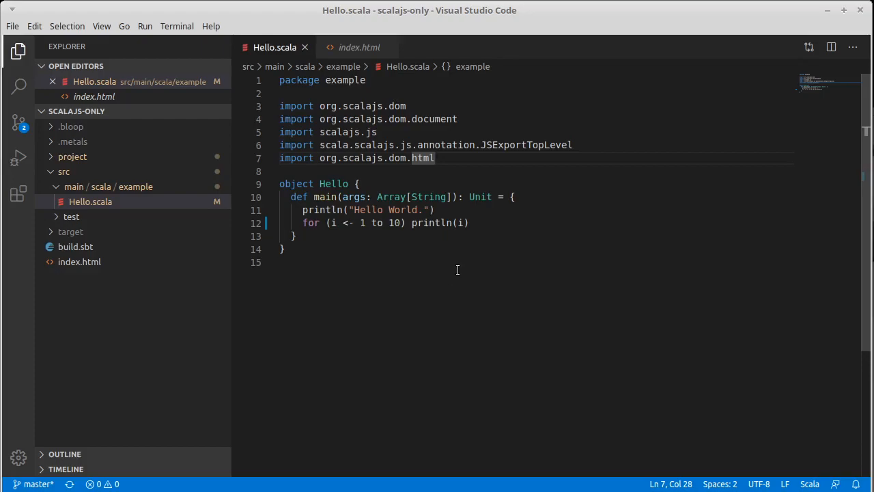
{"action": "mouse_move", "coordinate": [469, 259]}
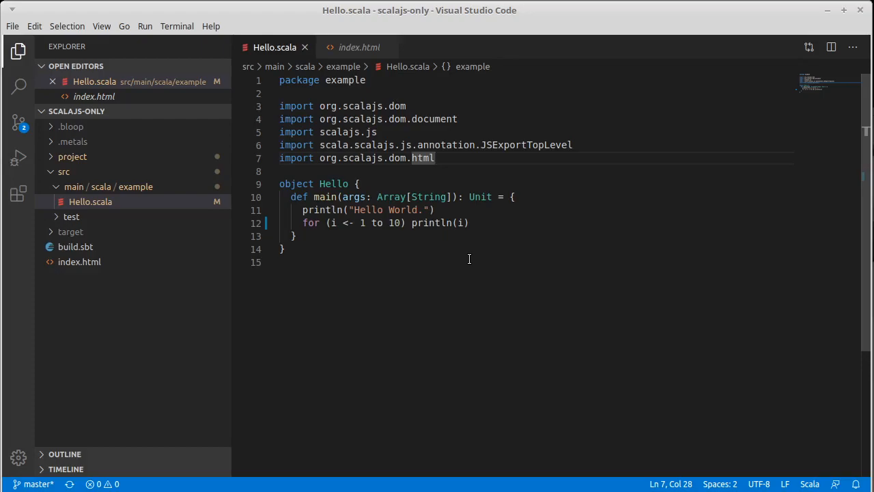
{"action": "mouse_move", "coordinate": [454, 254]}
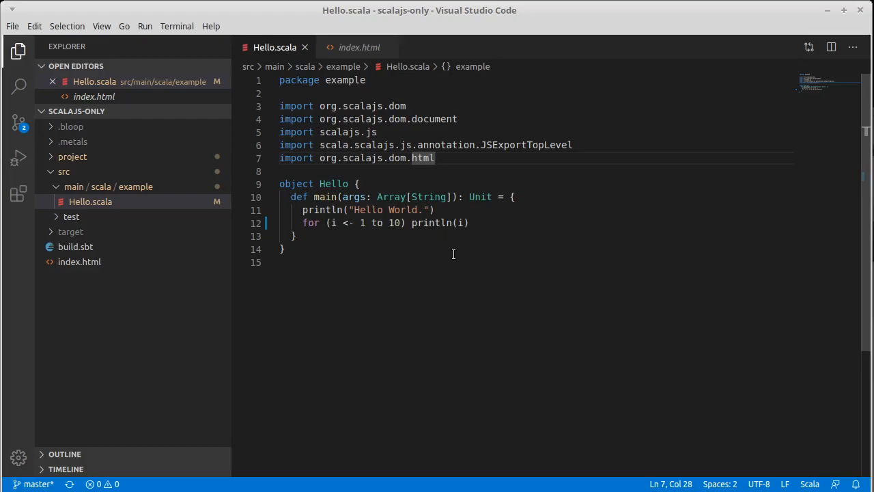
{"action": "mouse_move", "coordinate": [485, 233]}
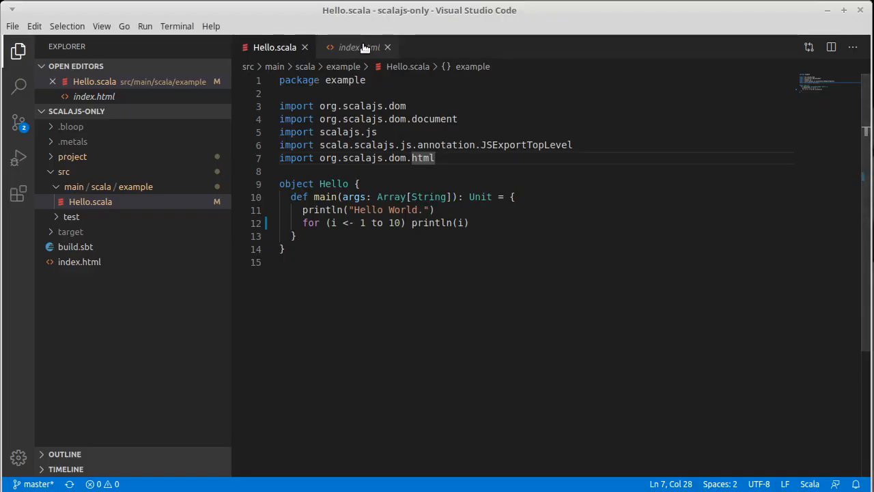
{"action": "left_click", "coordinate": [358, 47]}
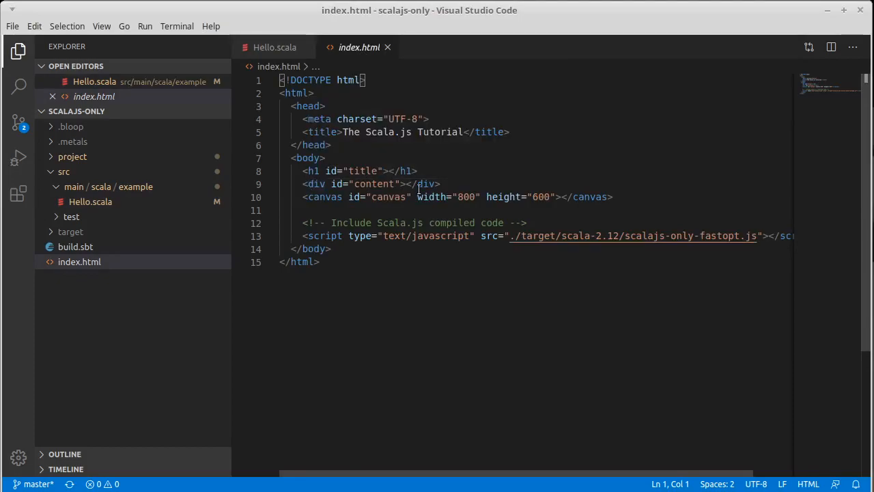
{"action": "left_click", "coordinate": [275, 47]}
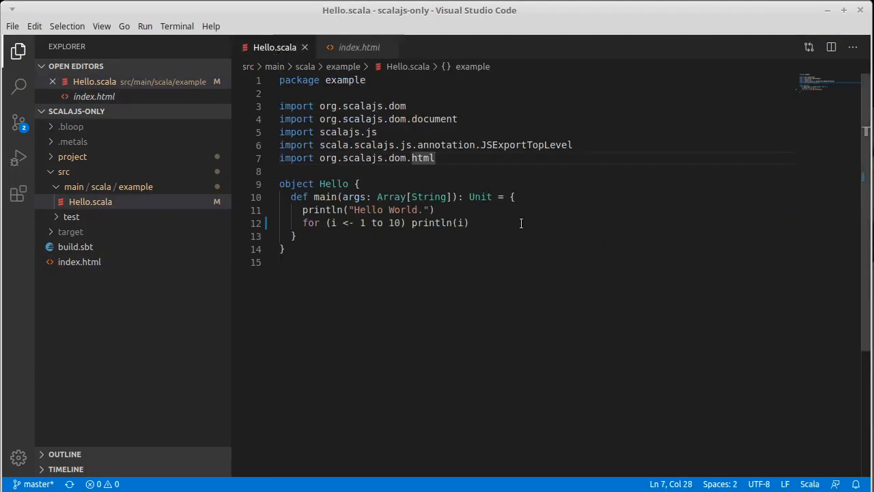
On a new line in main, write document.getElementByID("title") using autocomplete.
{"action": "key", "text": "Enter"}
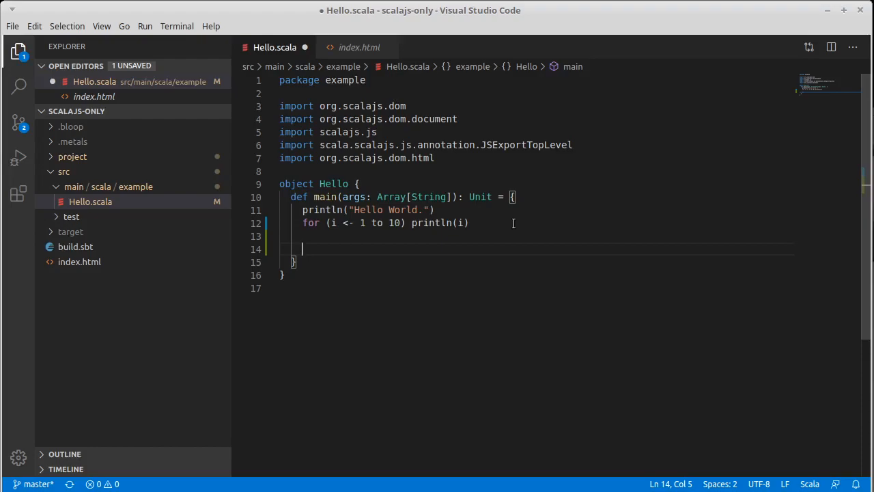
{"action": "type", "text": "document"}
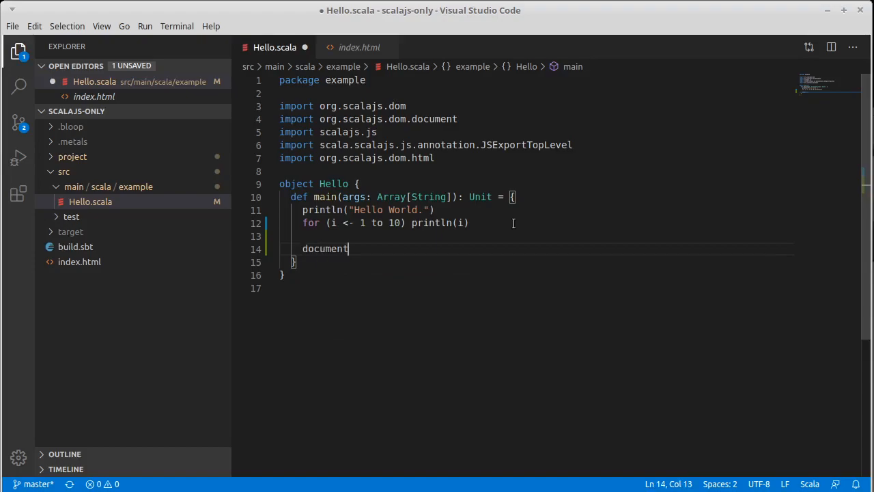
{"action": "type", "text": ".g"}
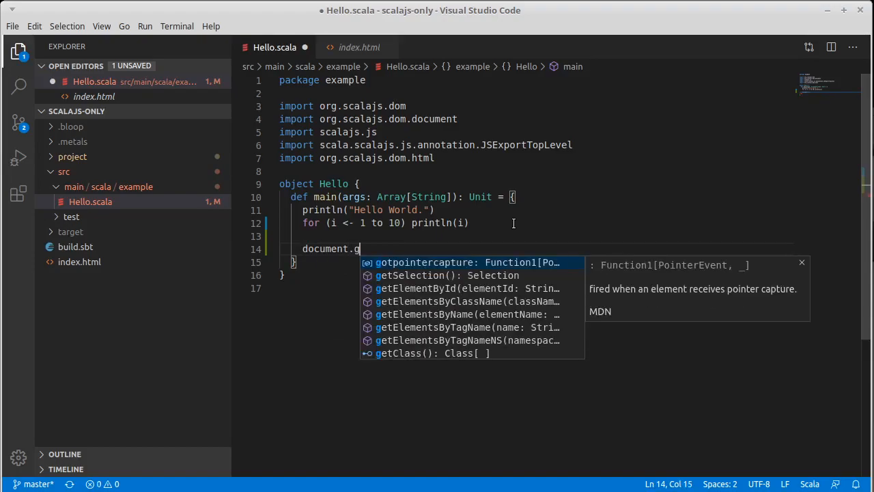
{"action": "type", "text": "etElementById(\"ti"}
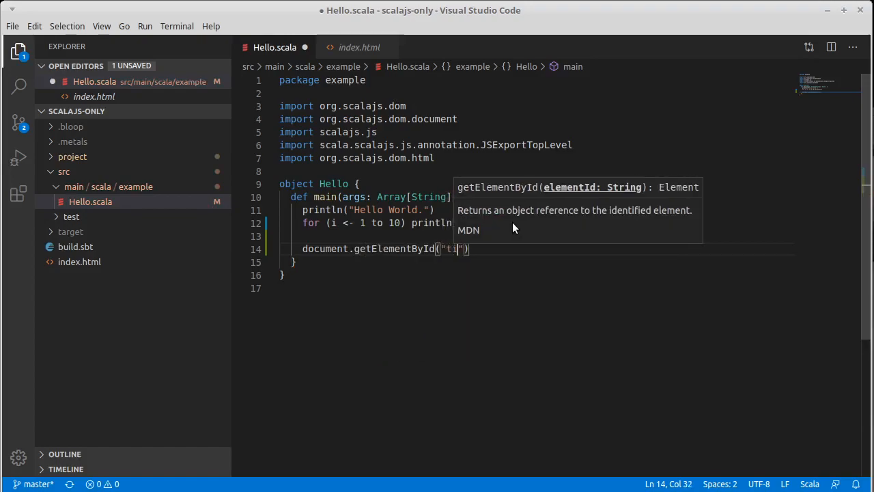
{"action": "type", "text": "tle"}
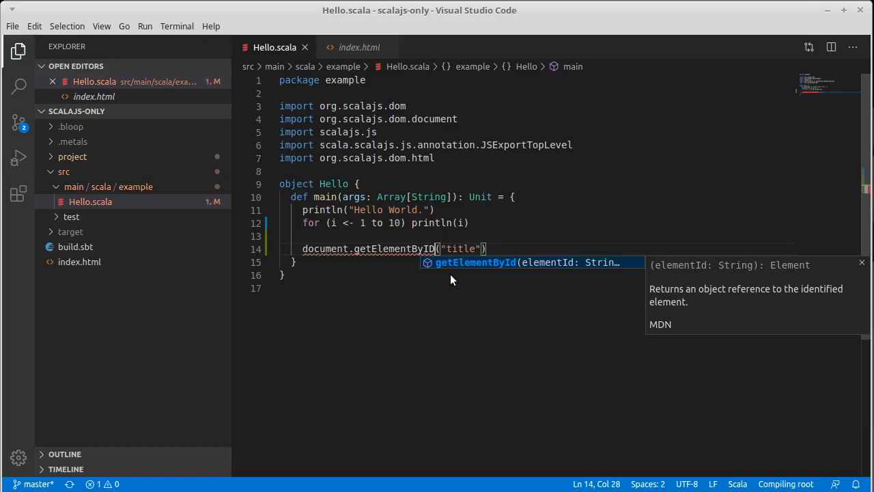
Dismiss the method suggestion popup in the editor.
{"action": "key", "text": "Escape"}
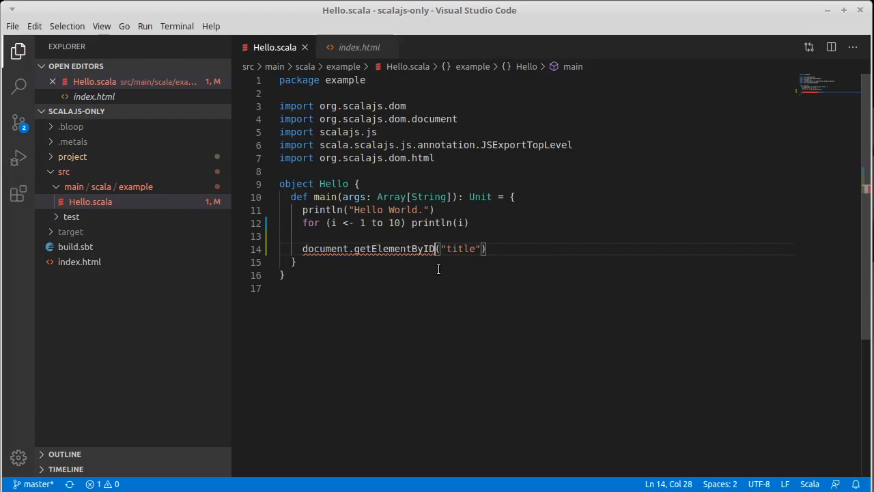
{"action": "mouse_move", "coordinate": [410, 249]}
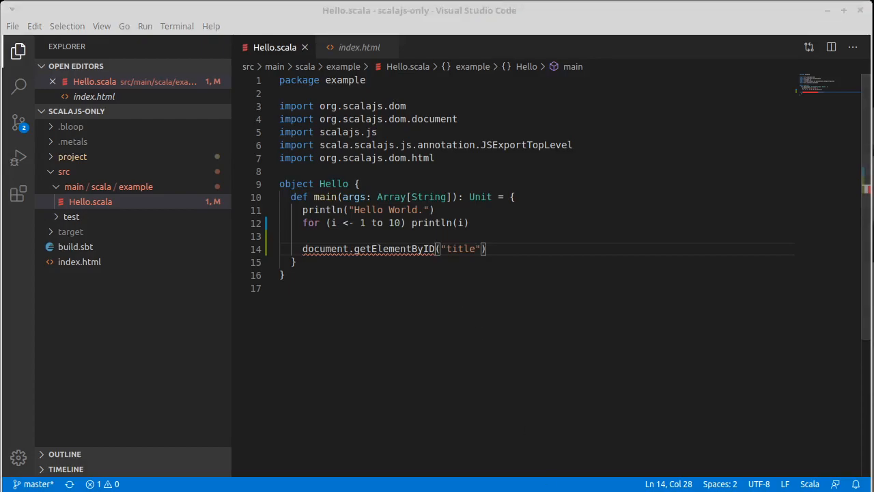
{"action": "mouse_move", "coordinate": [580, 298]}
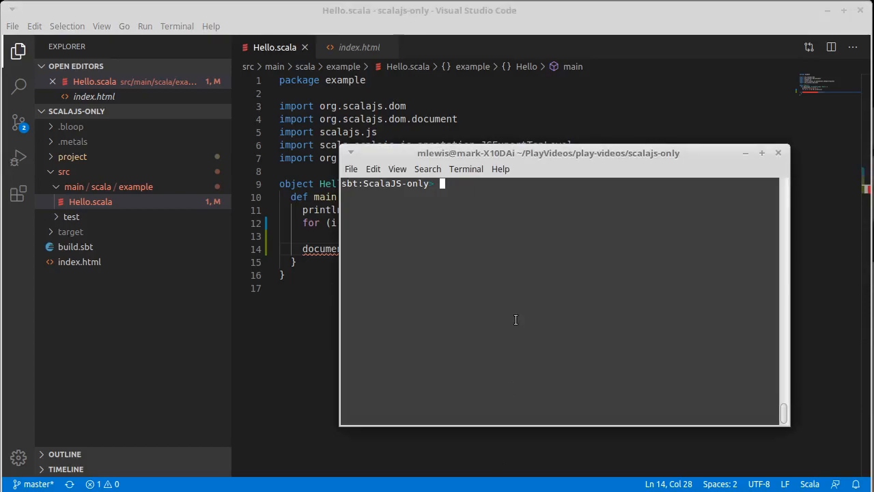
Run fastOptJS once, then ~fastOptJS for continuous rebuilding on source changes.
{"action": "type", "text": "fastOptJS"}
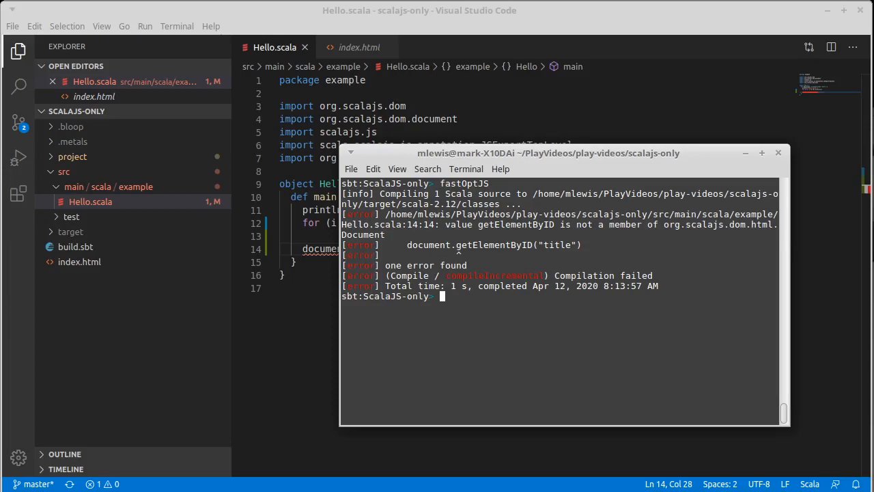
{"action": "type", "text": "fastOptJS"}
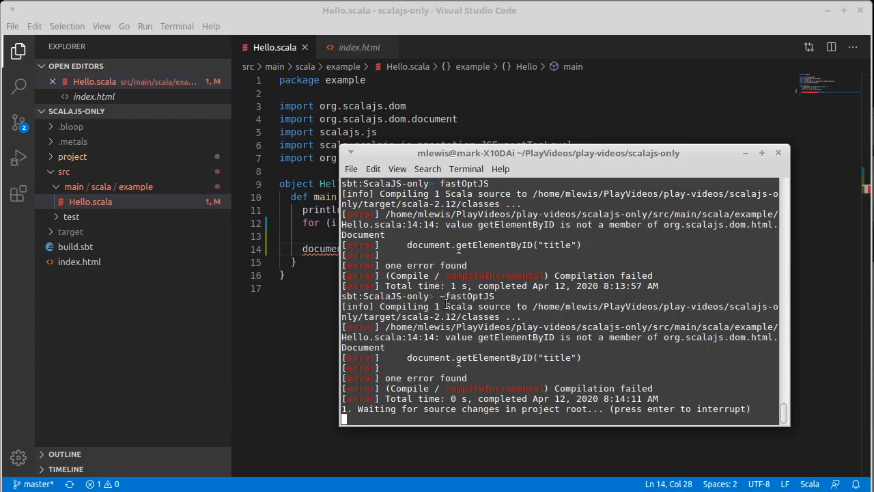
{"action": "mouse_move", "coordinate": [473, 402]}
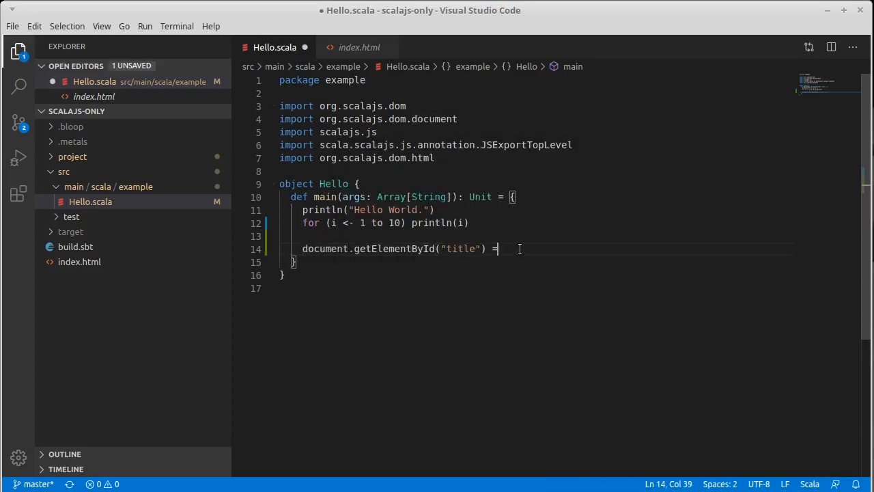
Append .innerHTML = "Scala.js" to the title element call and save Hello.scala.
{"action": "key", "text": "BackSpace"}
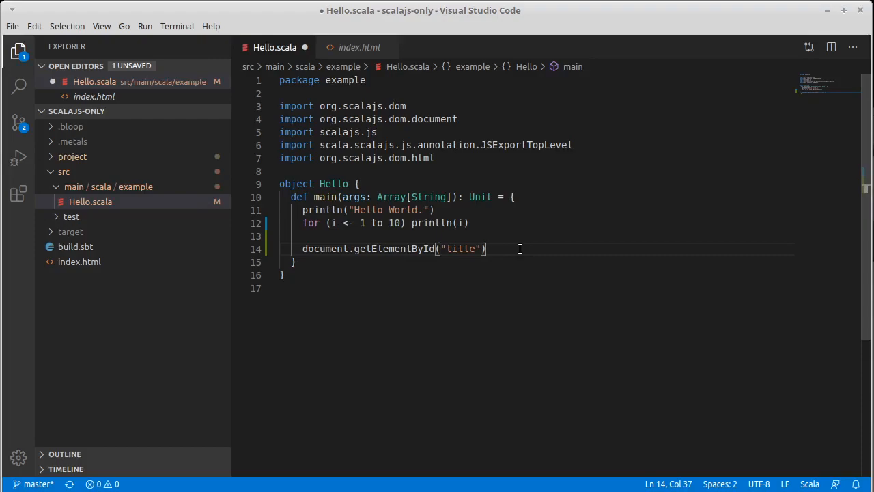
{"action": "type", "text": ".innerHTML"}
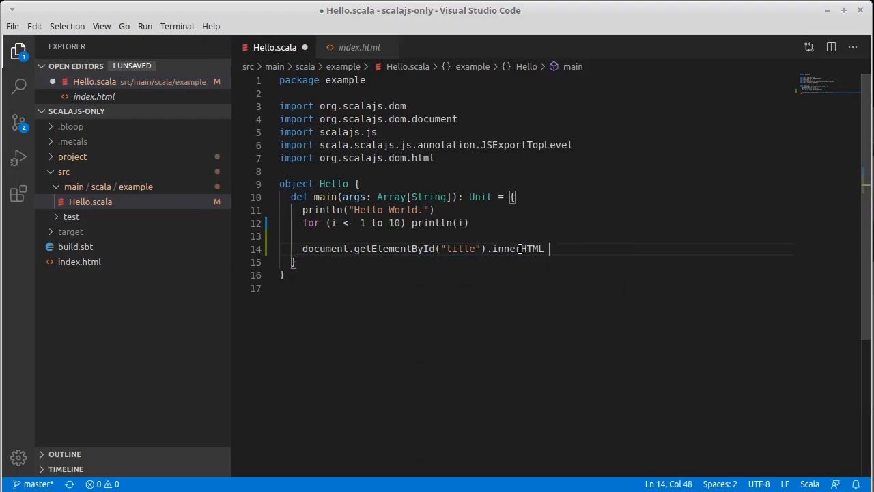
{"action": "type", "text": "= \"\""}
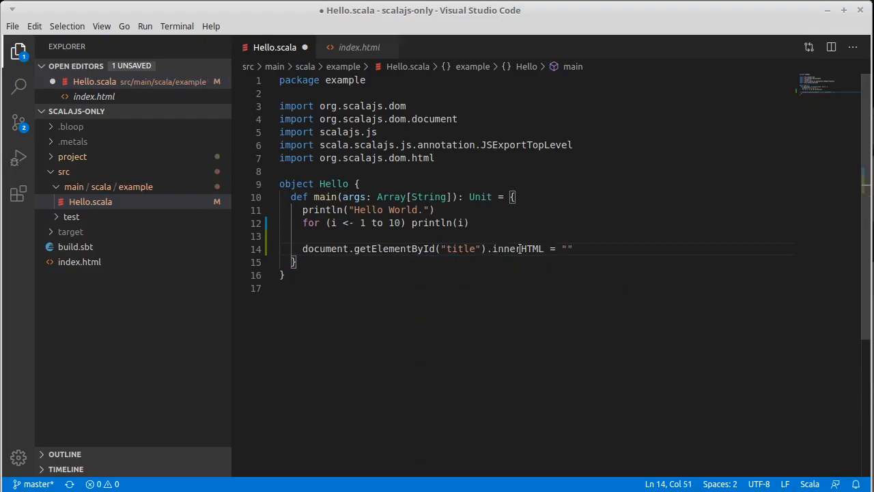
{"action": "type", "text": "Scala.js"}
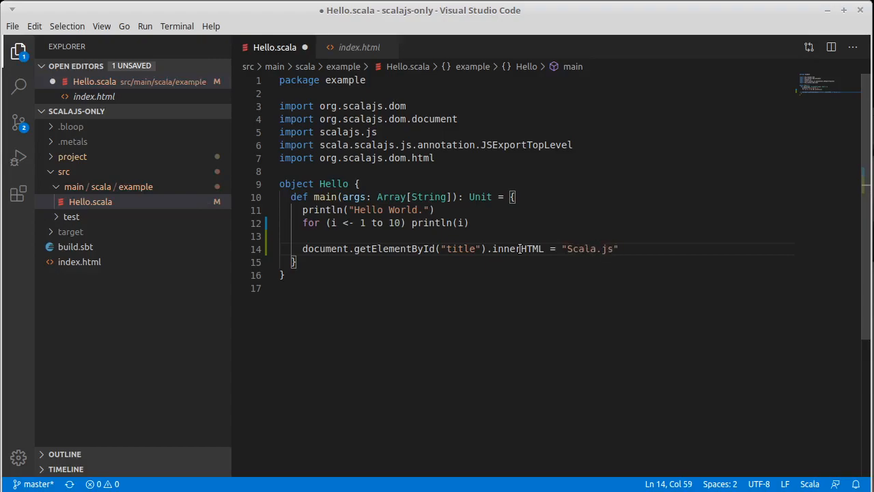
{"action": "key", "text": "ctrl+s"}
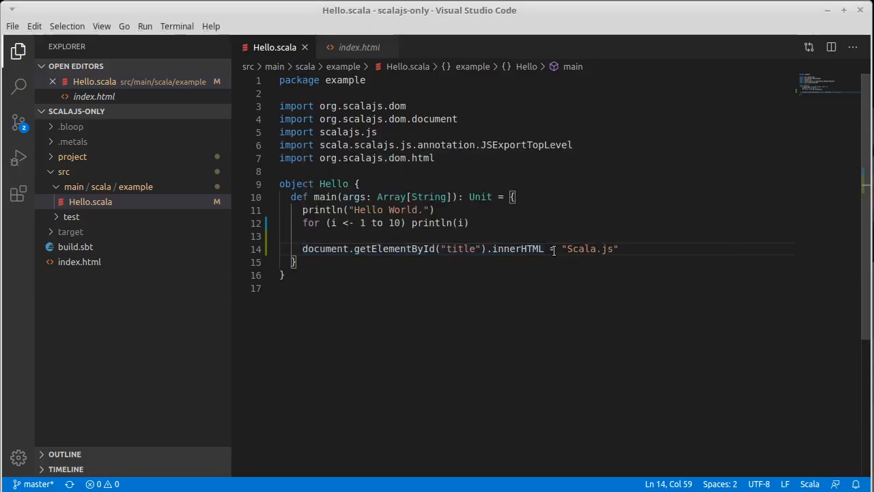
{"action": "mouse_move", "coordinate": [641, 253]}
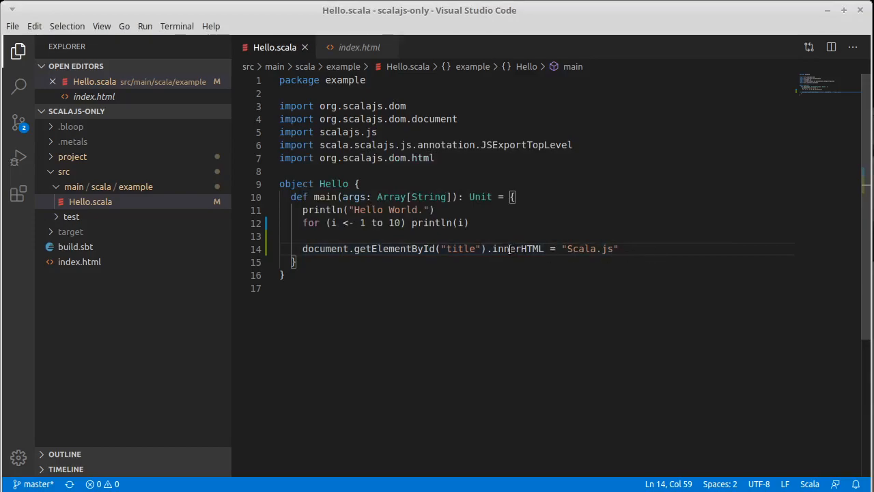
Delete an 'n' to make innerHTML read inerHTML, then save.
{"action": "key", "text": "Backspace"}
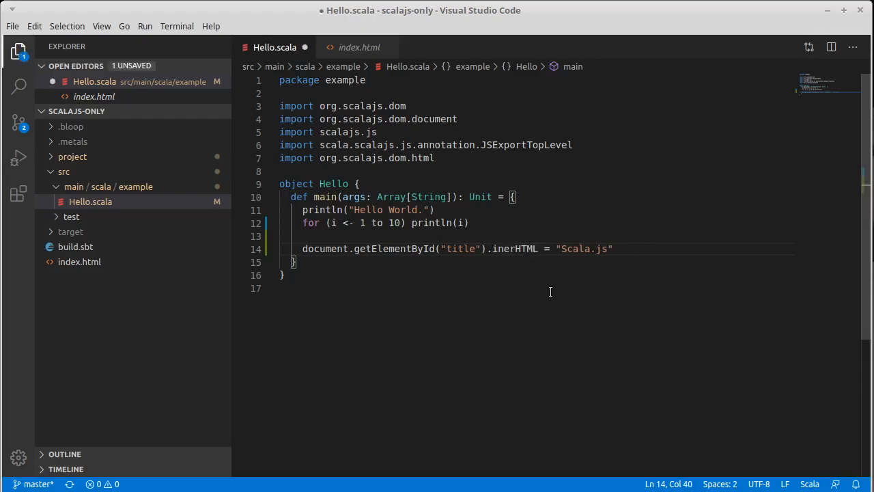
{"action": "key", "text": "ctrl+s"}
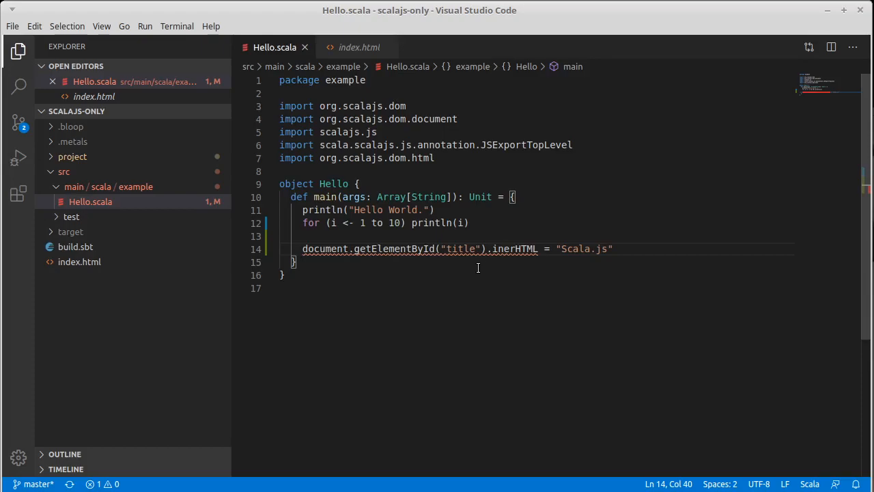
{"action": "mouse_move", "coordinate": [642, 257]}
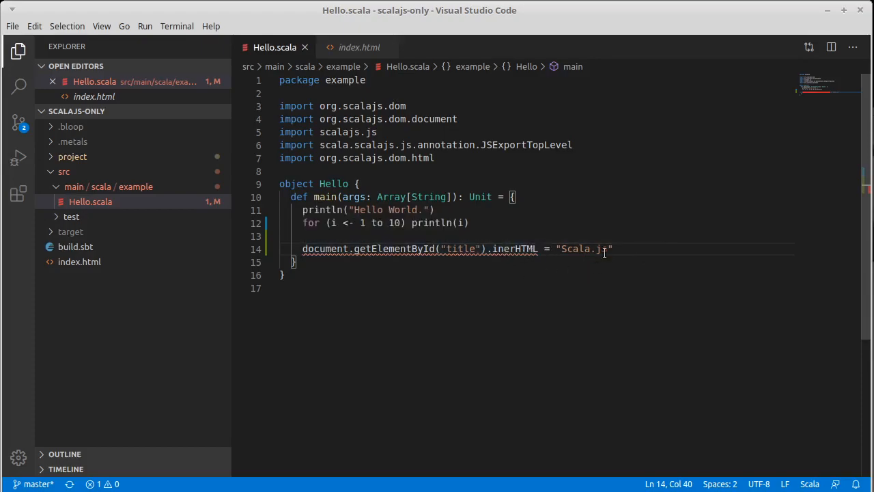
{"action": "mouse_move", "coordinate": [563, 269]}
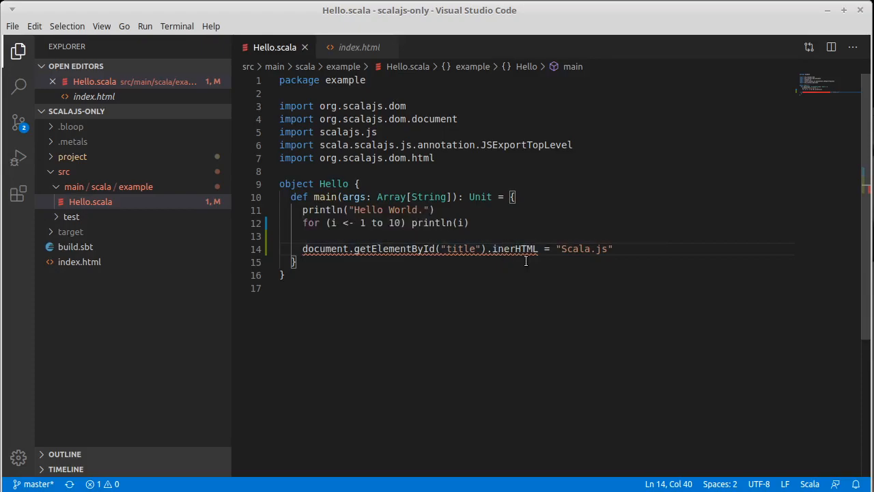
{"action": "mouse_move", "coordinate": [601, 258]}
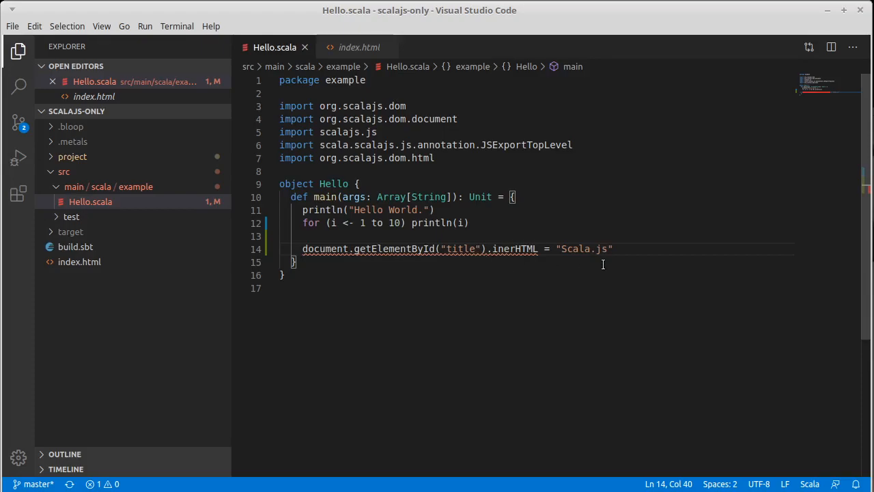
{"action": "mouse_move", "coordinate": [530, 267]}
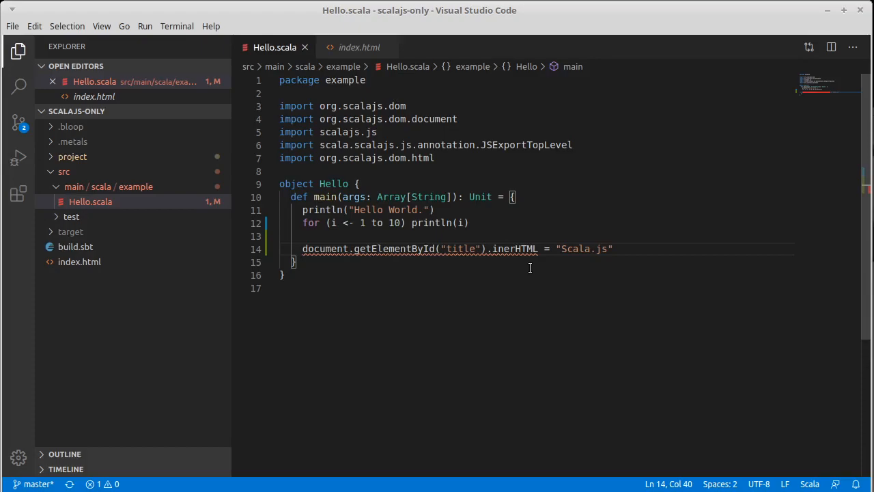
{"action": "mouse_move", "coordinate": [538, 279]}
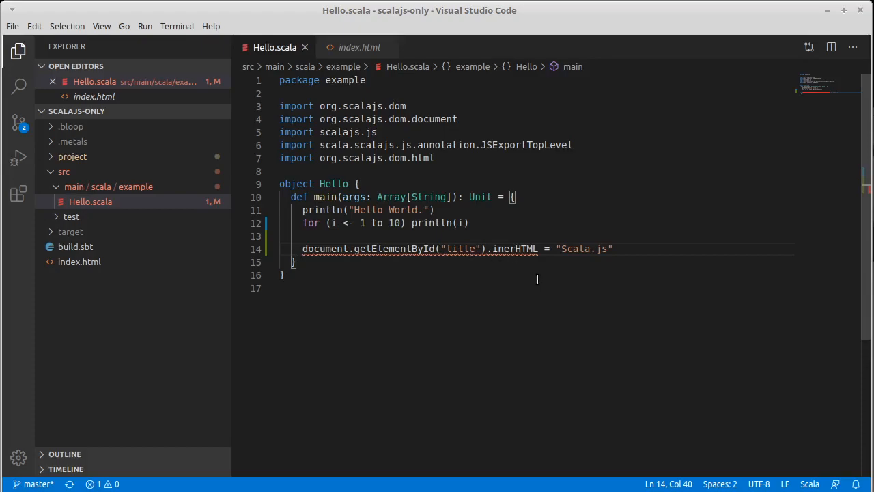
{"action": "mouse_move", "coordinate": [534, 280]}
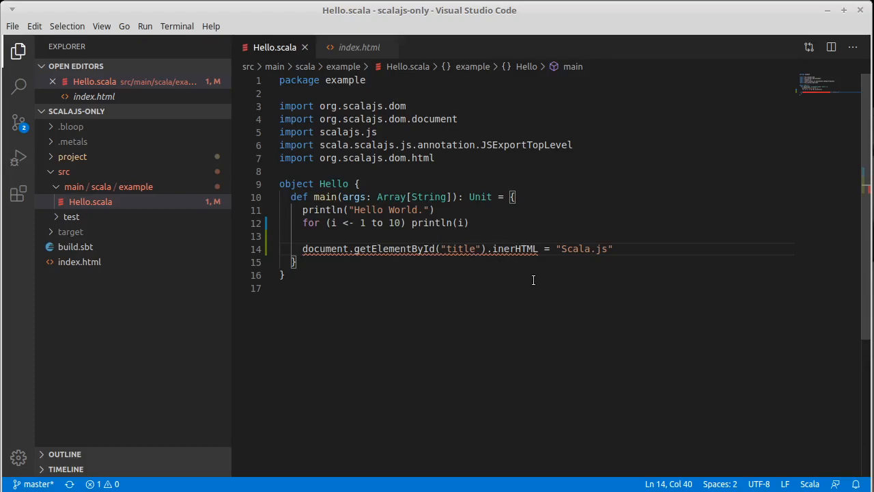
{"action": "mouse_move", "coordinate": [498, 276]}
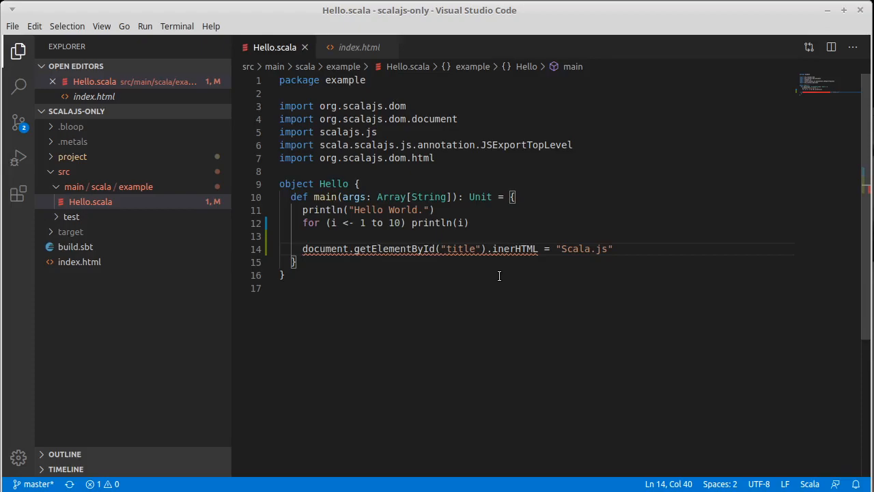
Restore innerHTML's missing 'n', save to recompile, and start a line below line 14.
{"action": "type", "text": "n"}
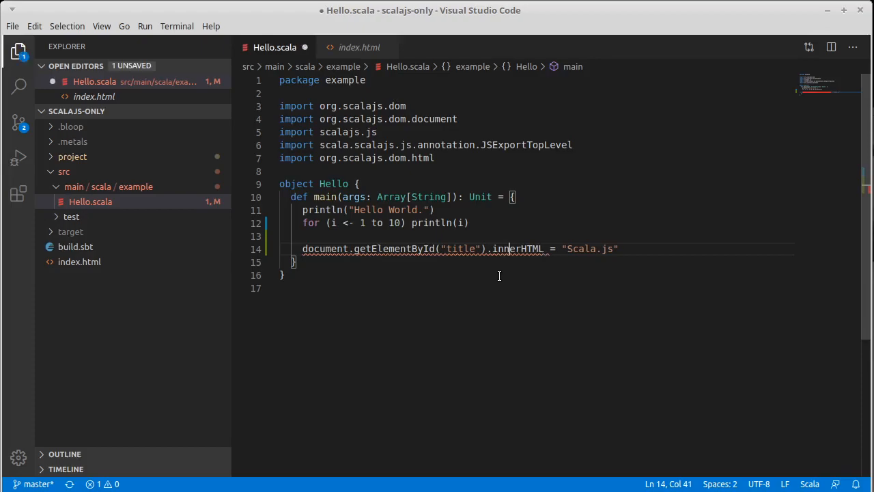
{"action": "key", "text": "ctrl+s"}
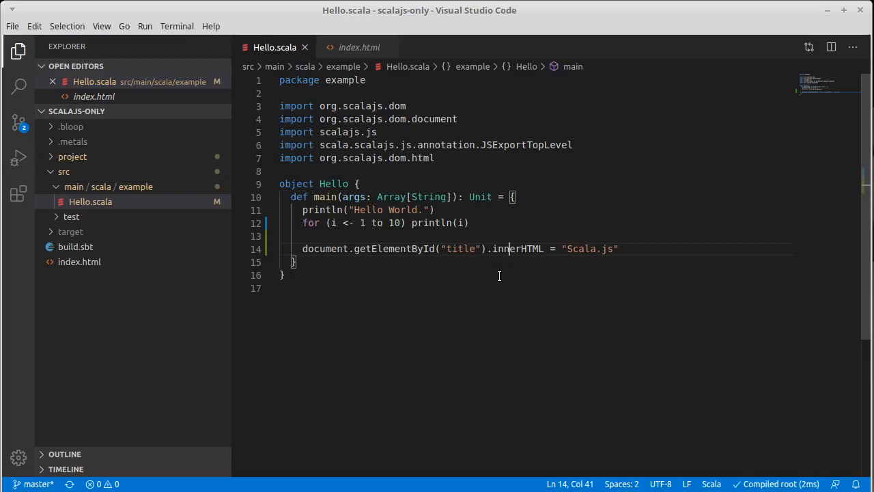
{"action": "mouse_move", "coordinate": [426, 235]}
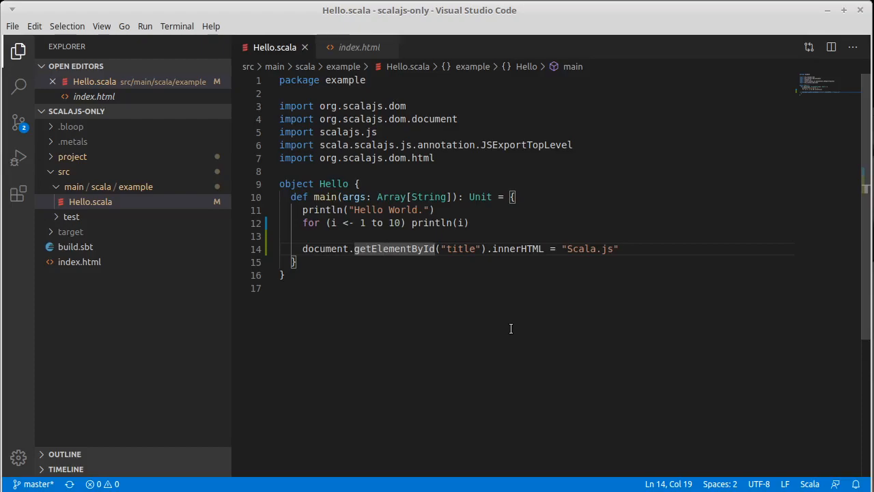
{"action": "mouse_move", "coordinate": [638, 286]}
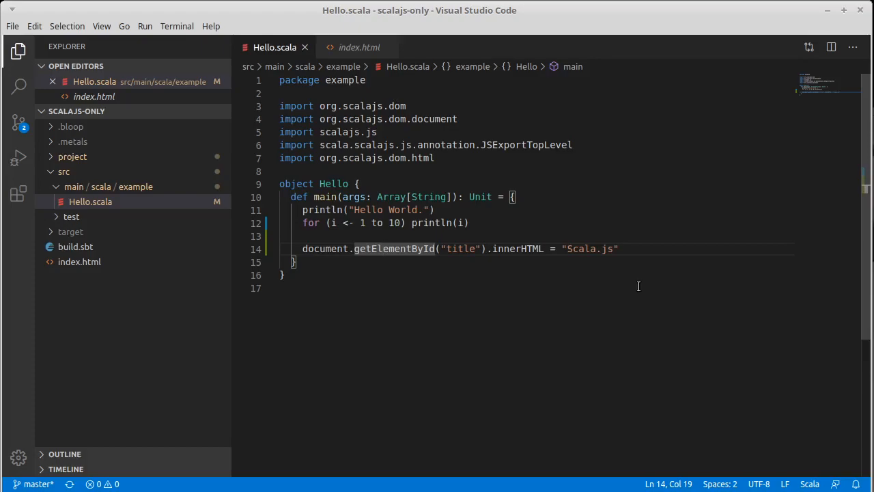
{"action": "left_click", "coordinate": [615, 248]}
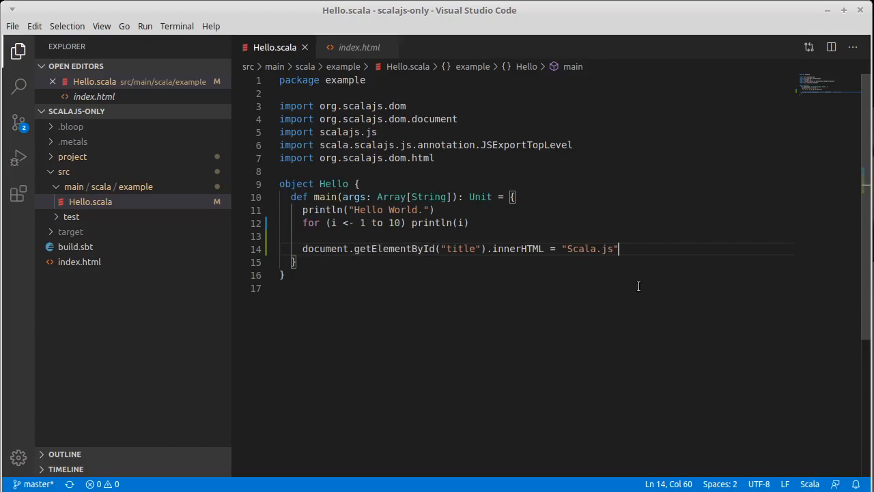
{"action": "mouse_move", "coordinate": [506, 249]}
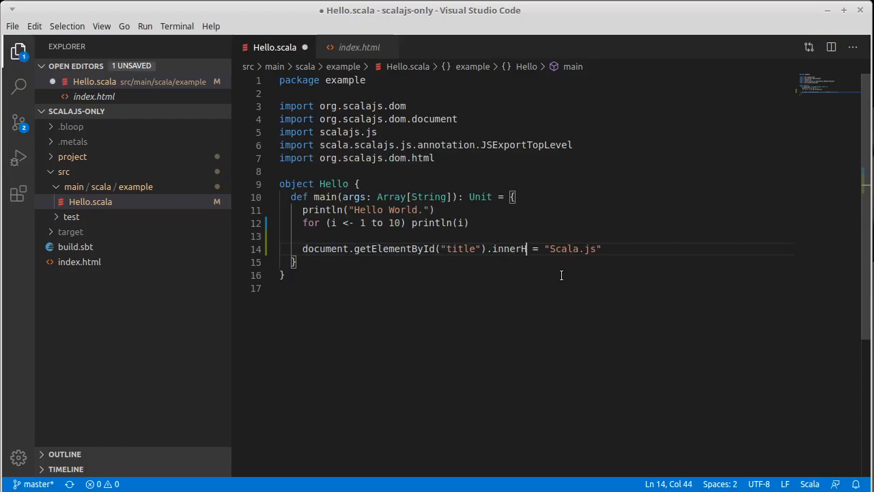
{"action": "type", "text": "l"}
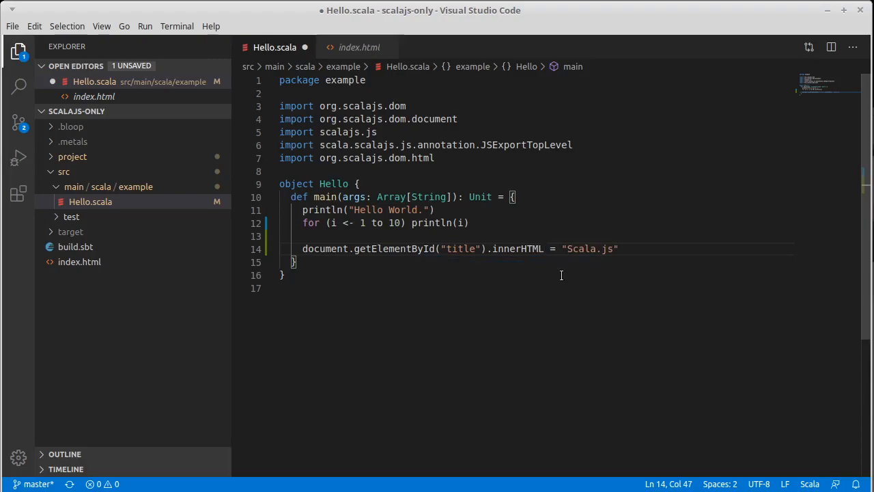
{"action": "key", "text": "ctrl+s"}
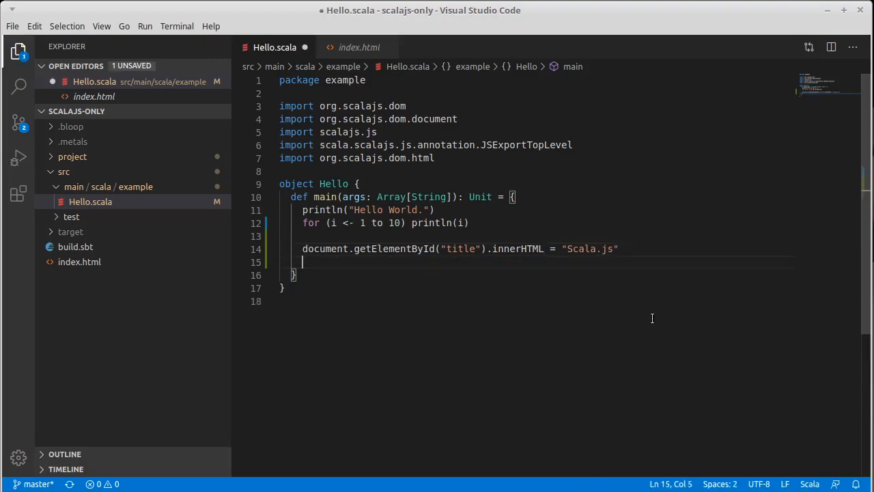
Set the content element's innerHTML to "This is a tutorial on using Scala.js" and save.
{"action": "type", "text": "document.getElementById(\""}
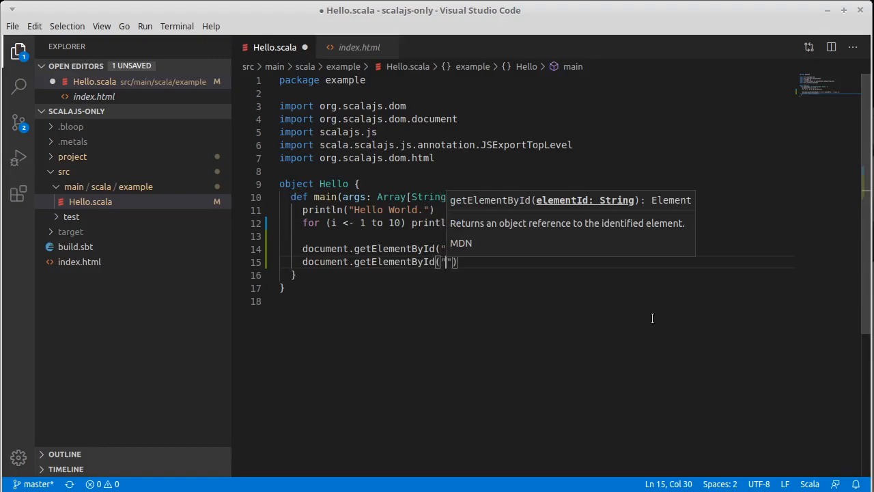
{"action": "type", "text": "content"}
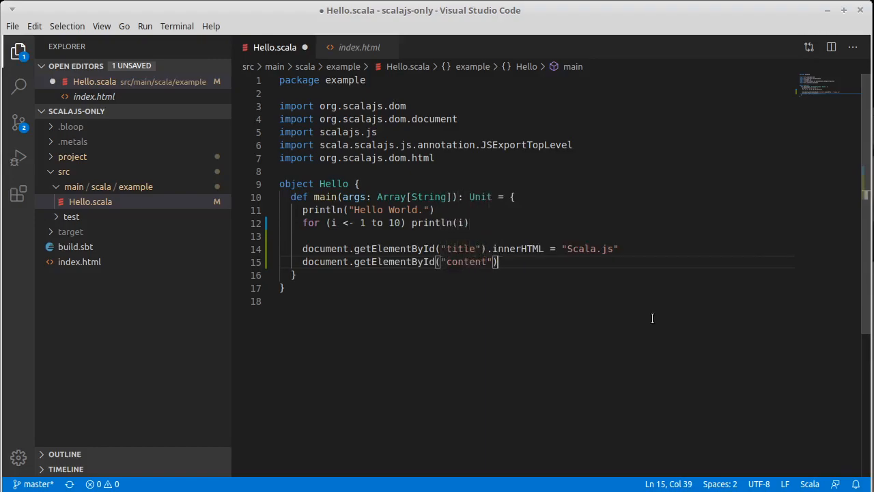
{"action": "type", "text": ".innerHTML"}
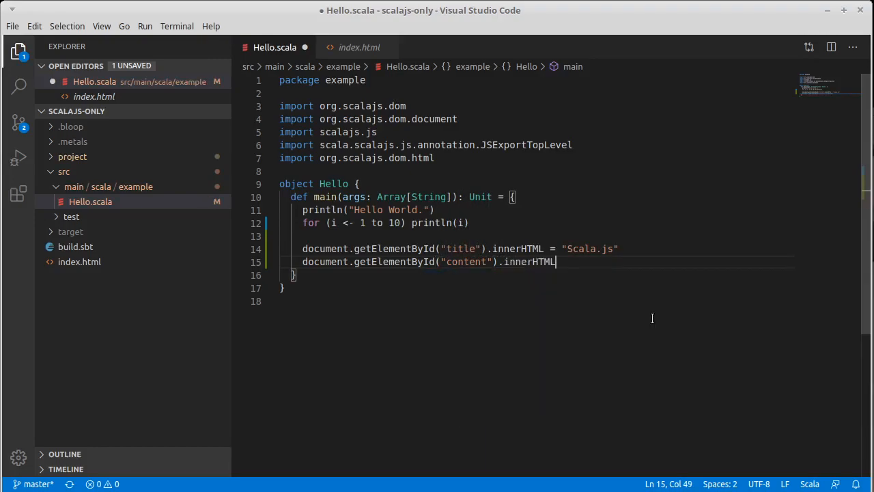
{"action": "type", "text": "="}
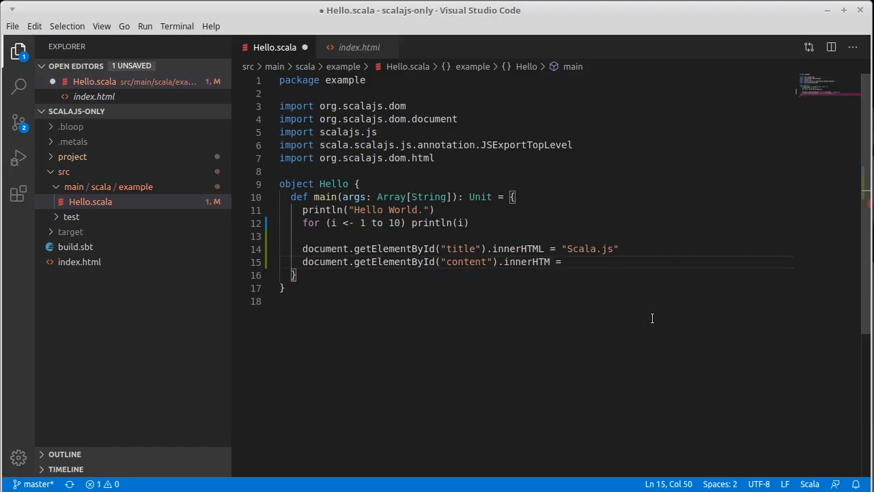
{"action": "type", "text": "\"\""}
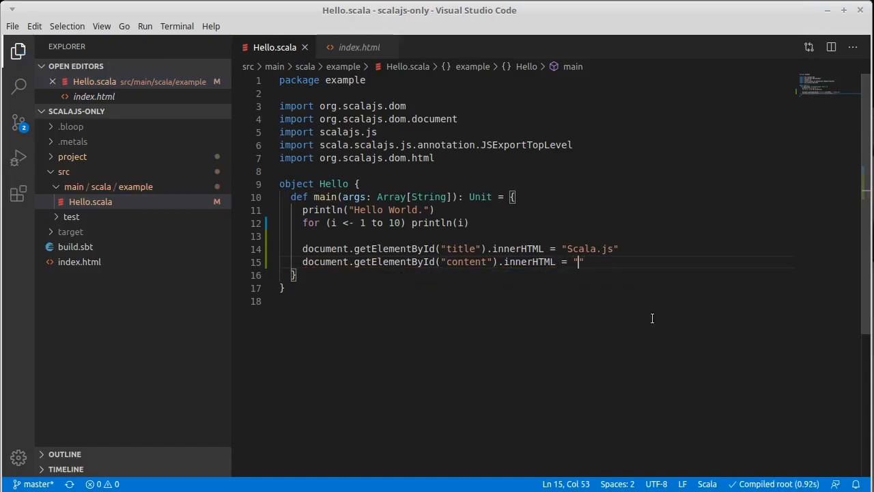
{"action": "type", "text": "This is a t"}
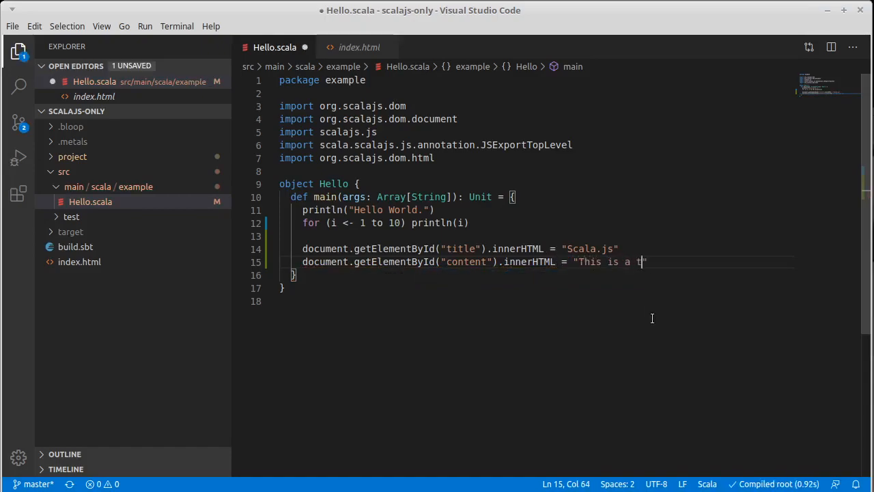
{"action": "type", "text": "utorial on using"}
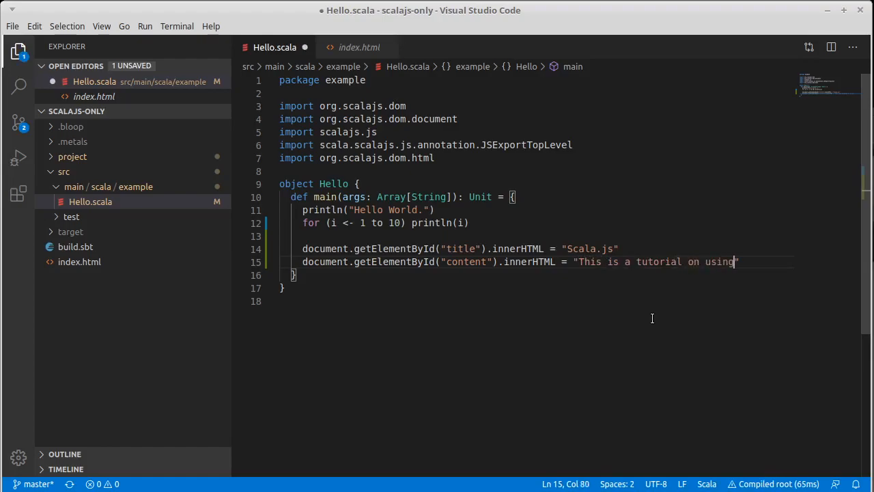
{"action": "type", "text": "Scala"}
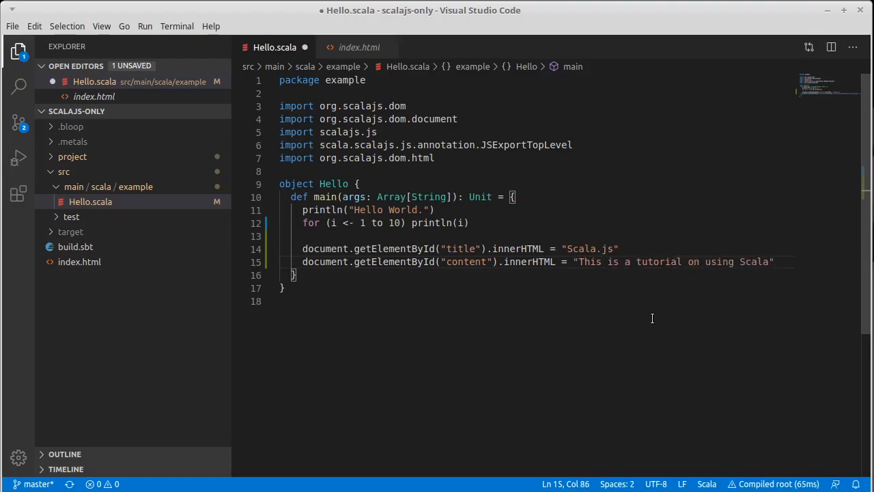
{"action": "type", "text": ".js"}
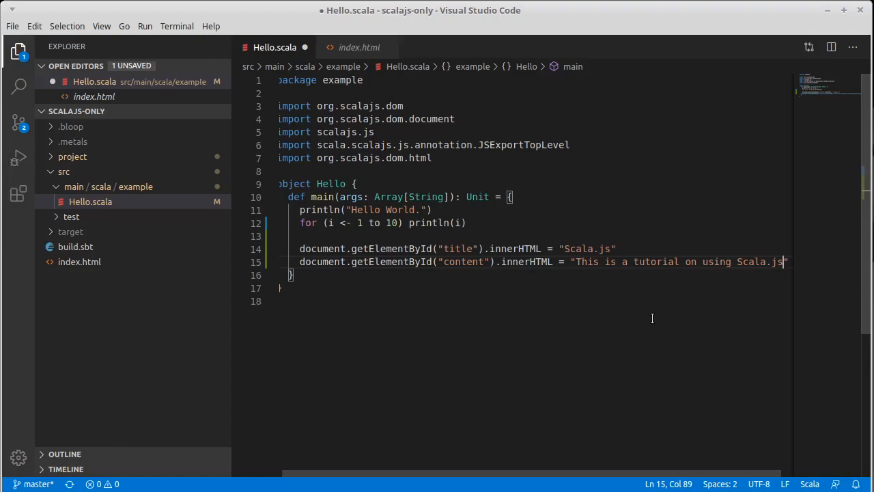
{"action": "key", "text": "ctrl+s"}
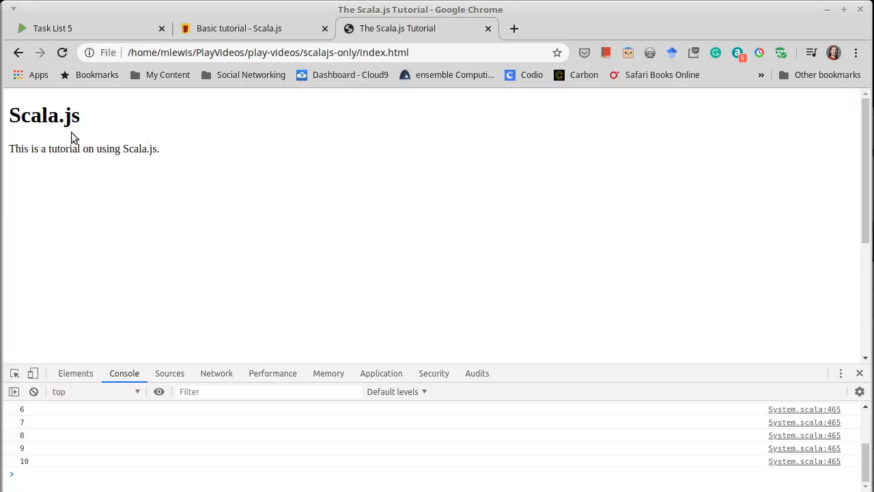
{"action": "mouse_move", "coordinate": [228, 218]}
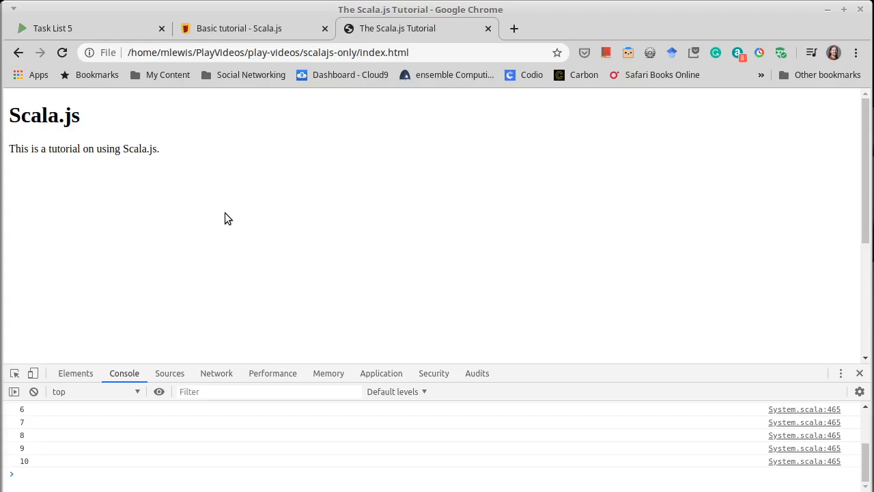
{"action": "mouse_move", "coordinate": [585, 401]}
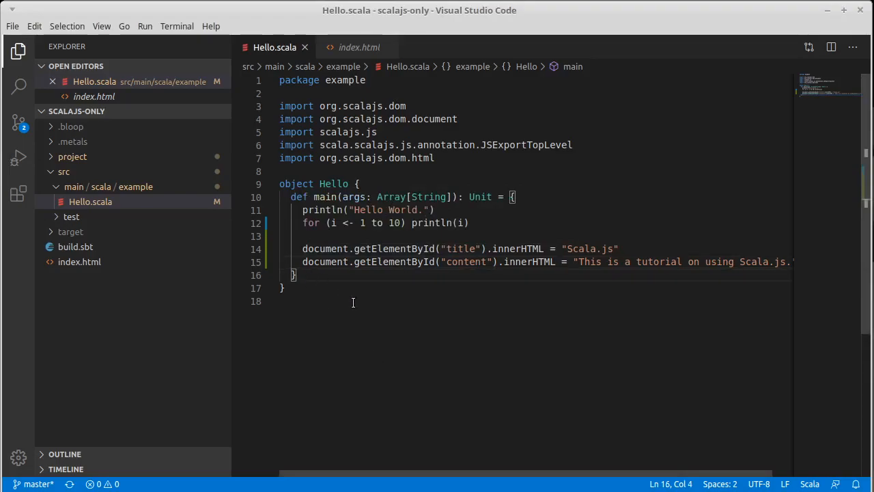
Below main, write def appendParagraph(target: dom.Node, text: String): Unit = {} with an empty body.
{"action": "key", "text": "Enter"}
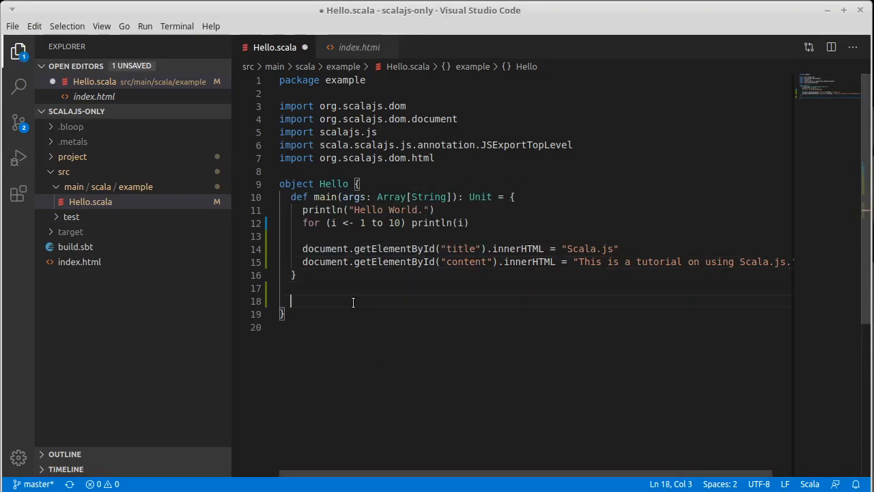
{"action": "type", "text": "def"}
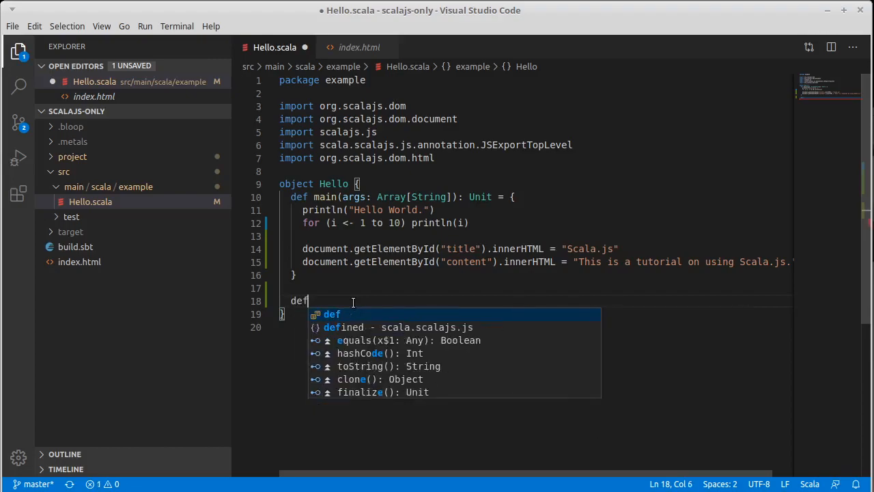
{"action": "type", "text": "app"}
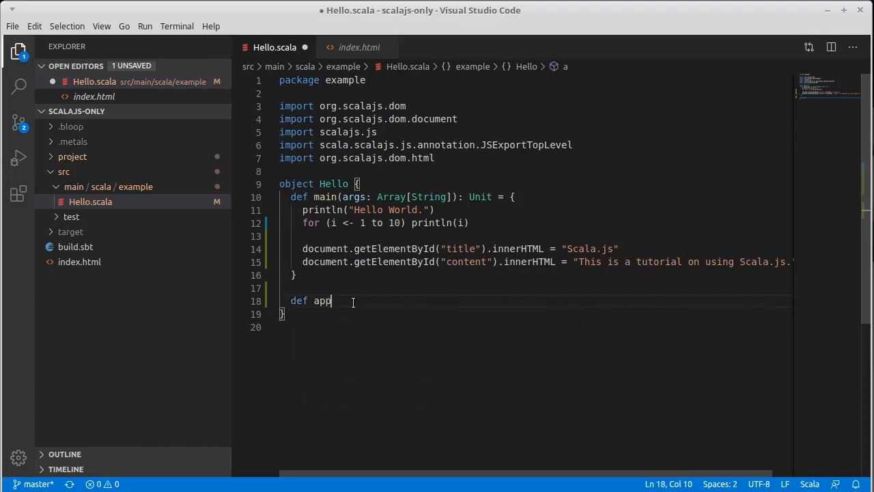
{"action": "type", "text": "endParagraph"}
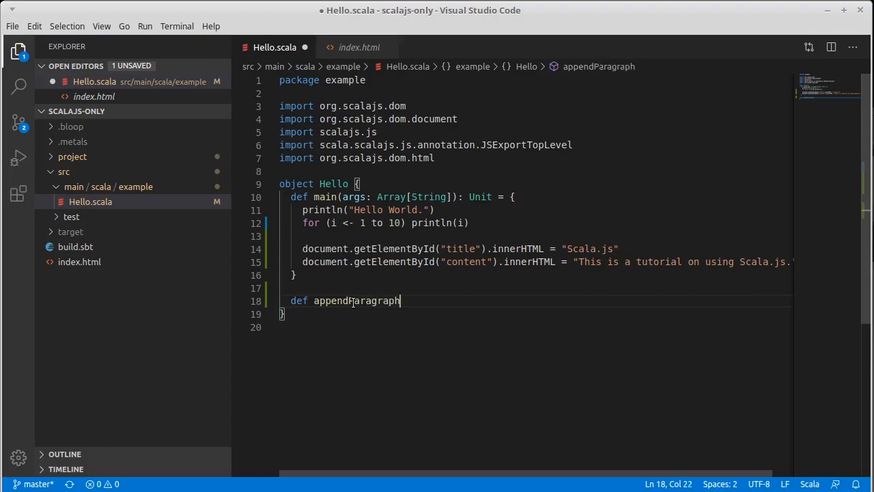
{"action": "type", "text": "(t"}
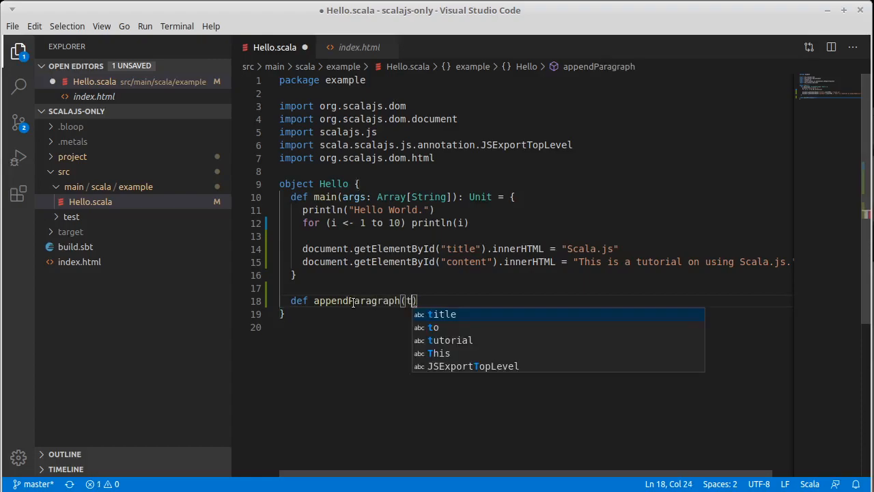
{"action": "type", "text": "ra"}
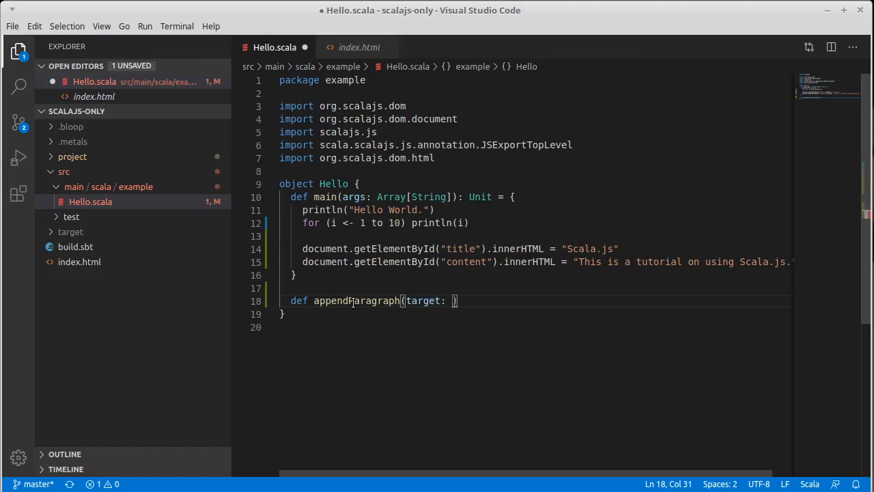
{"action": "type", "text": "dom.N"}
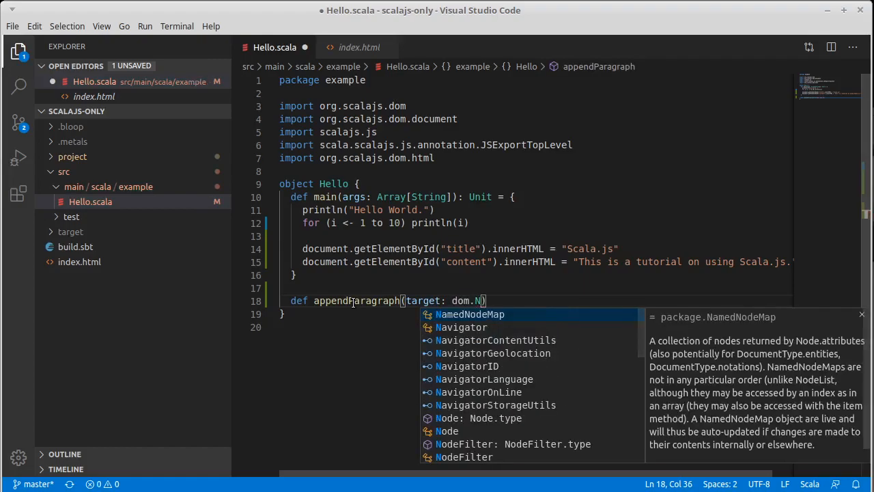
{"action": "type", "text": "ode"}
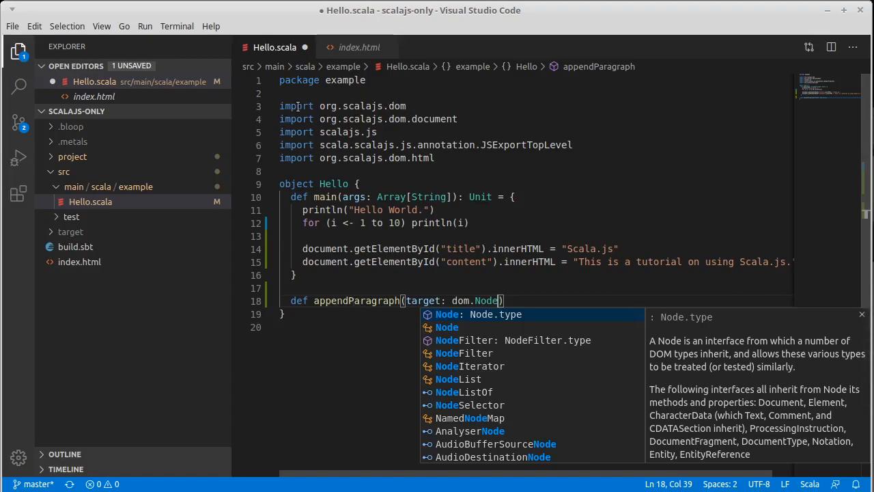
{"action": "mouse_move", "coordinate": [390, 348]}
{"action": "type", "text": ", "}
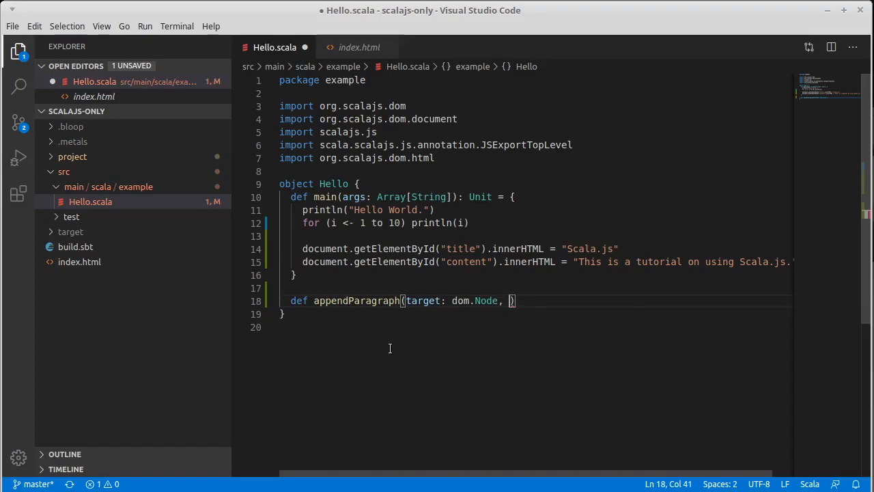
{"action": "type", "text": "te"}
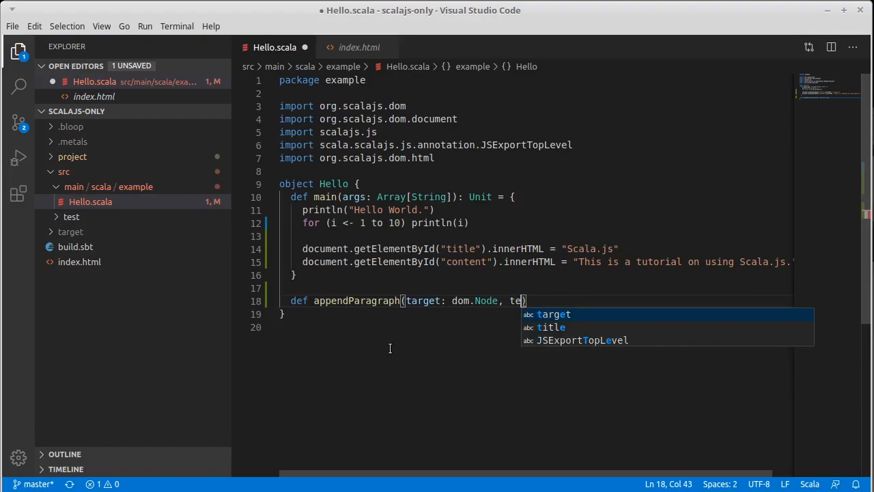
{"action": "type", "text": "xt: Sti"}
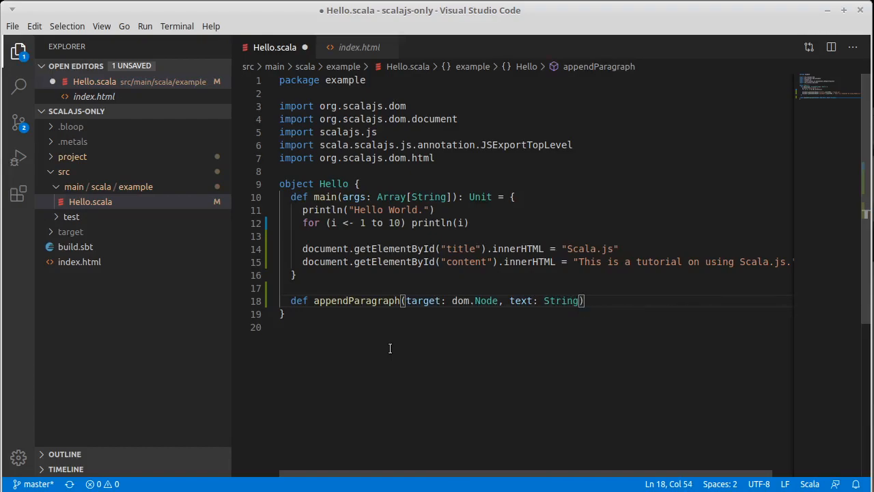
{"action": "type", "text": ": Unit = {}"}
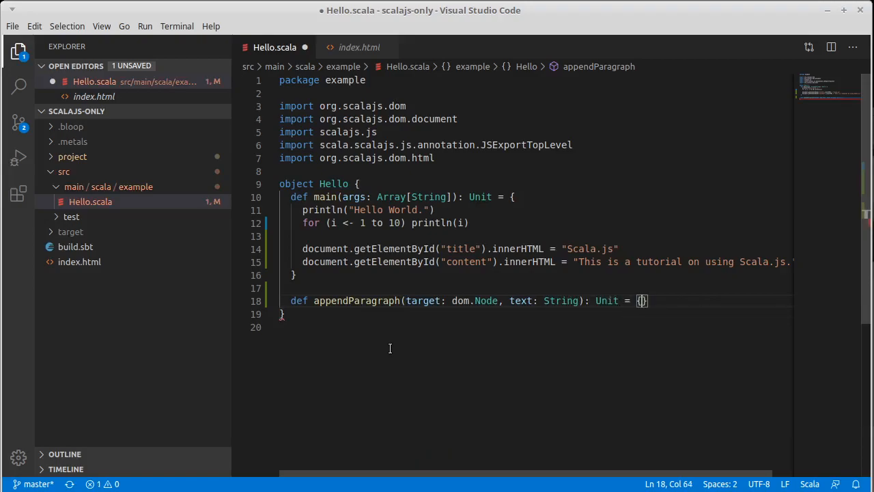
{"action": "key", "text": "Enter"}
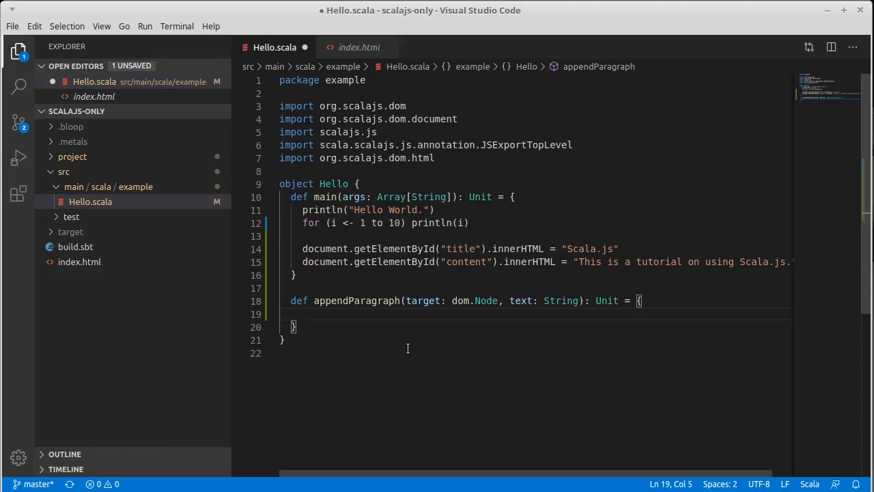
Create val p with document.createElement("p") in the method body.
{"action": "type", "text": "val"}
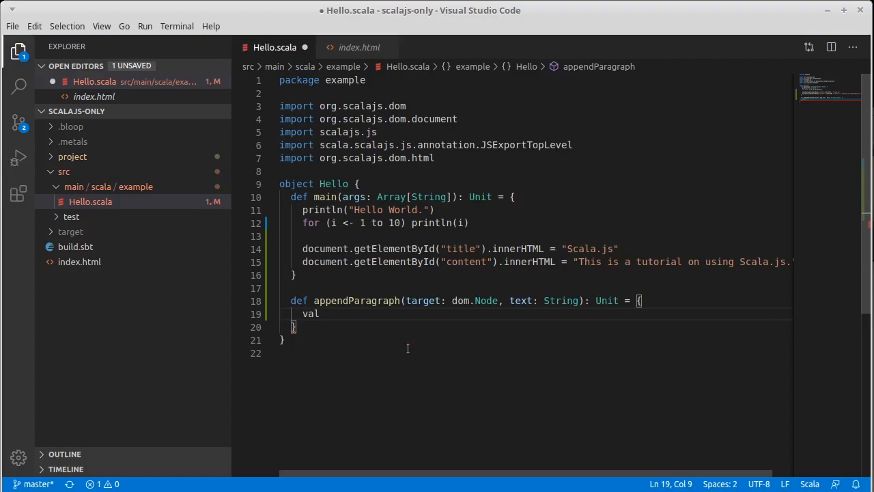
{"action": "type", "text": "p ="}
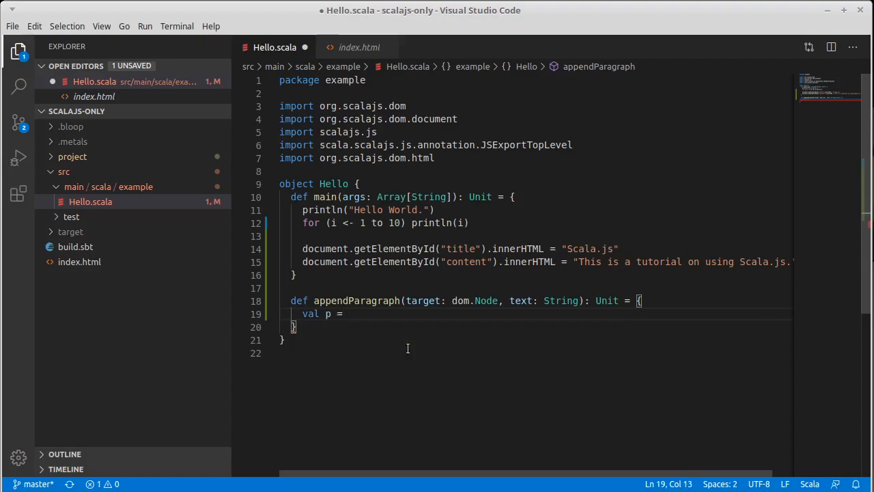
{"action": "type", "text": "document."}
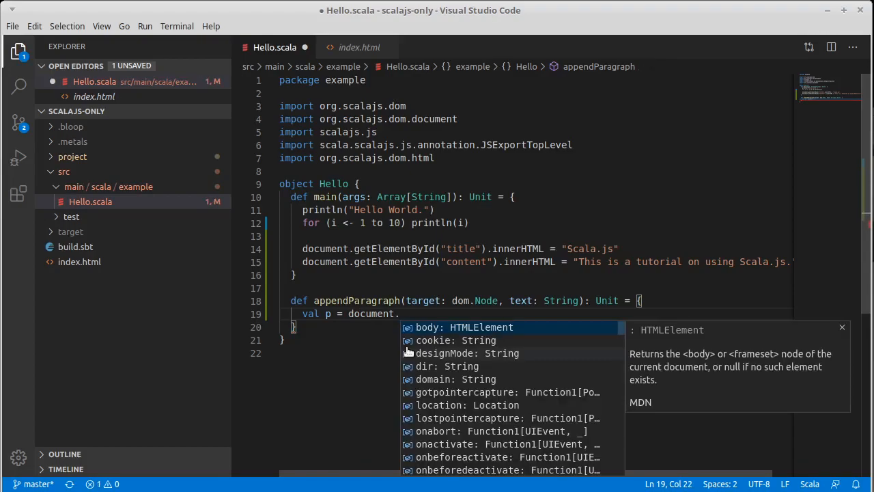
{"action": "type", "text": "cr"}
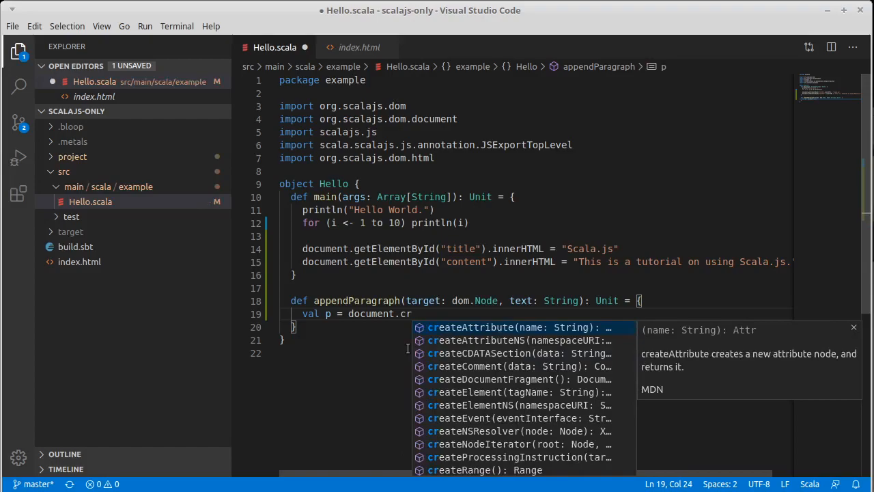
{"action": "type", "text": "eat"}
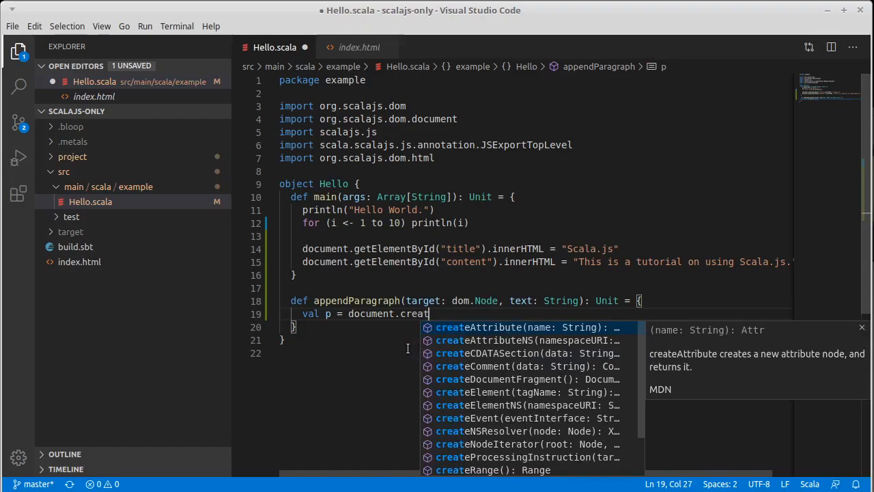
{"action": "type", "text": "Element(\"p"}
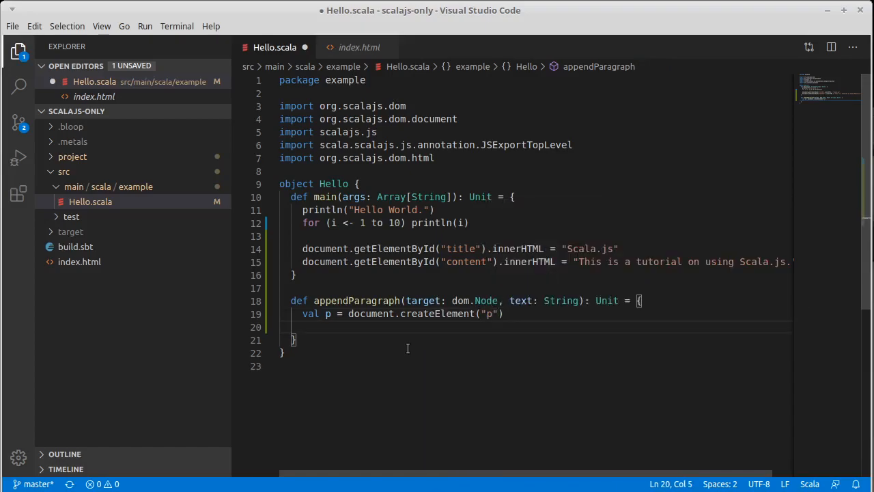
Create val textNode with document.createTextNode(text).
{"action": "type", "text": "val"}
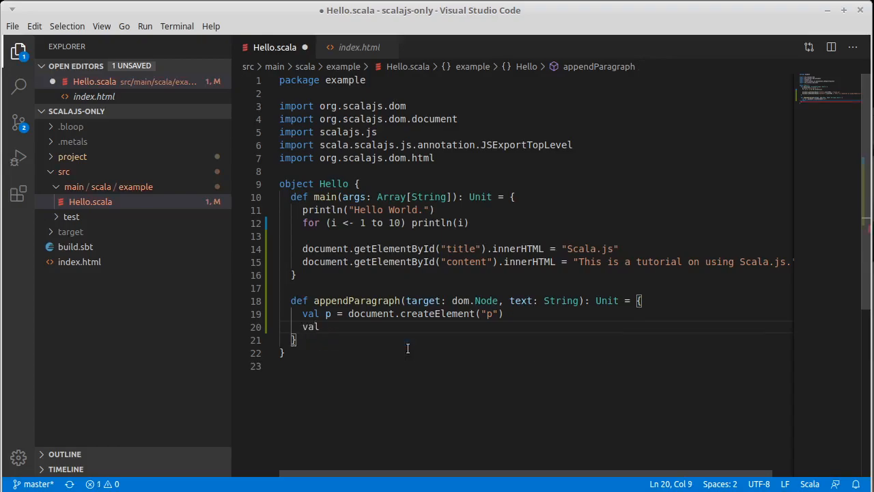
{"action": "type", "text": "text"}
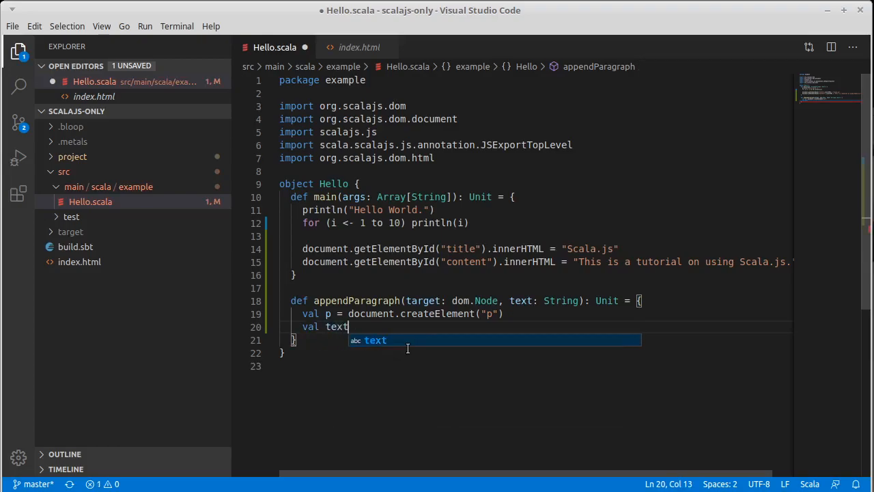
{"action": "type", "text": "Node"}
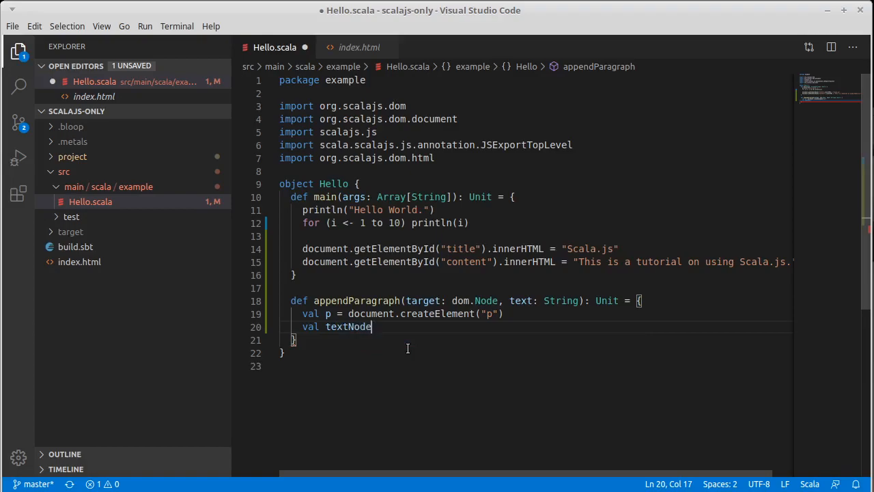
{"action": "type", "text": "= d"}
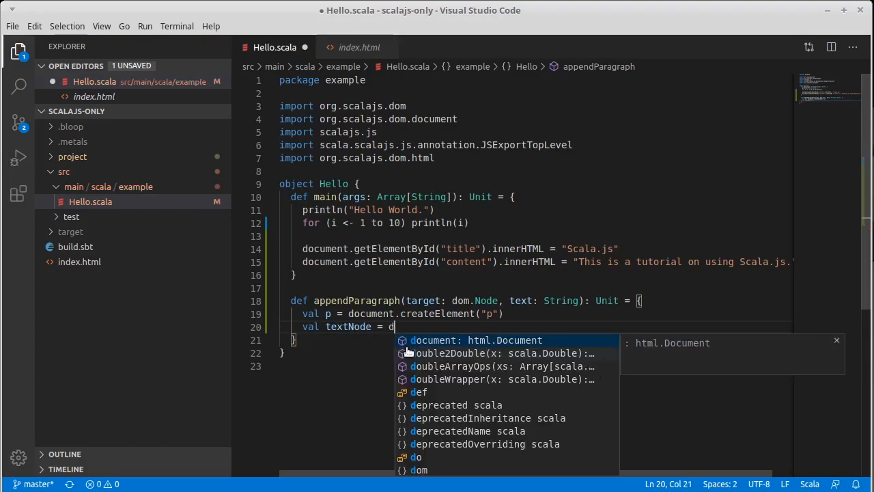
{"action": "type", "text": "ocument."}
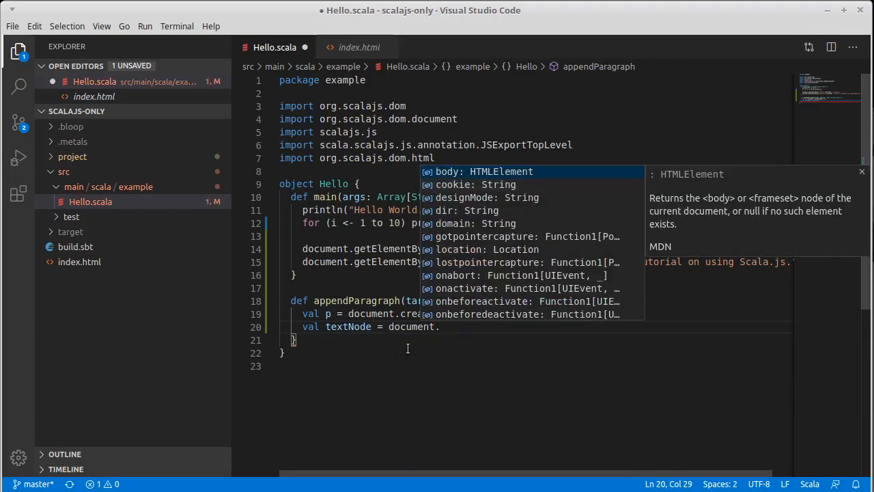
{"action": "type", "text": "createTextNode(text"}
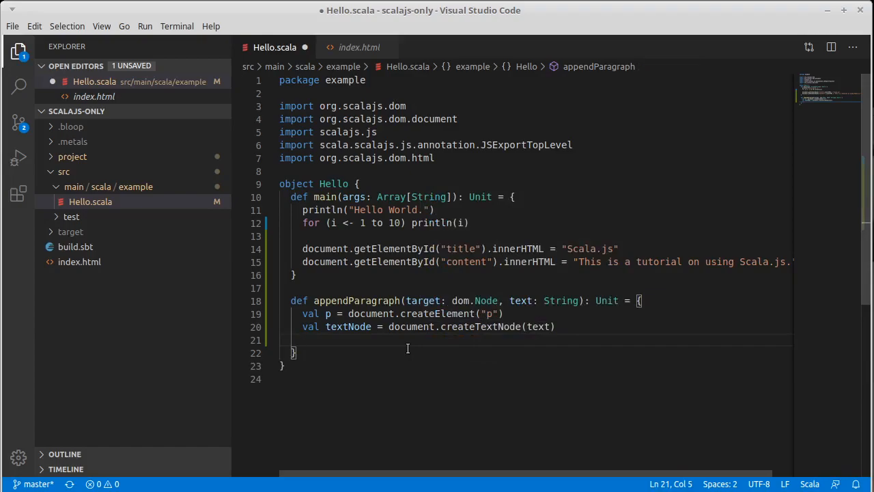
{"action": "mouse_move", "coordinate": [398, 354]}
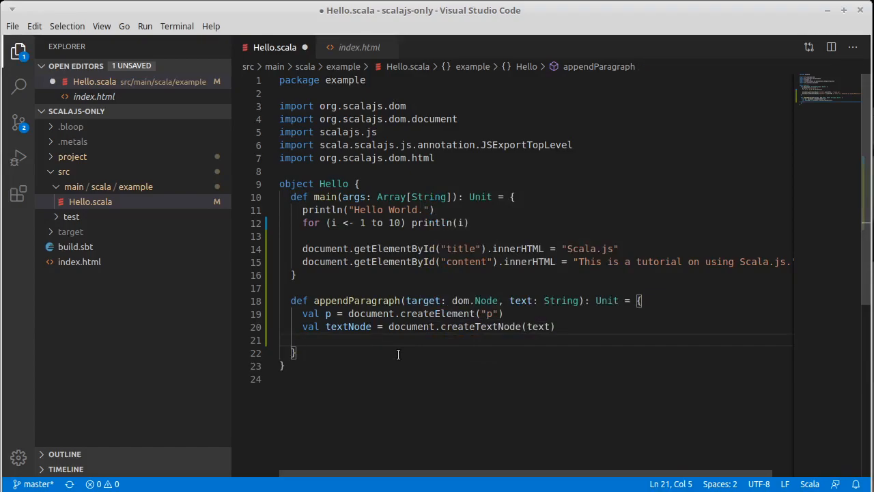
Append textNode to p, then append p to target.
{"action": "type", "text": "p.appendChild("}
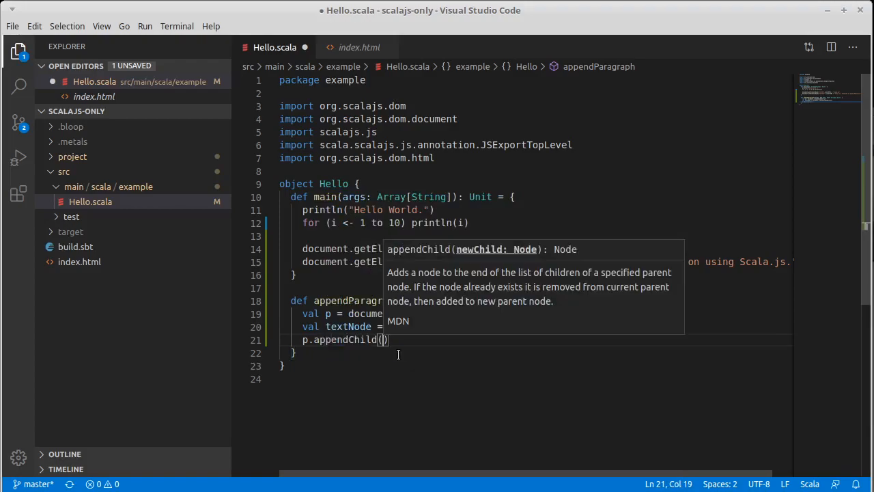
{"action": "type", "text": "textNode"}
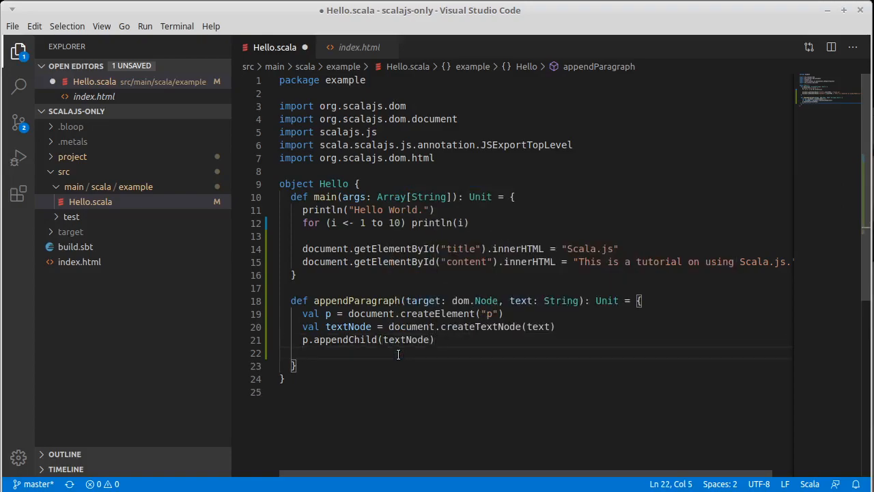
{"action": "type", "text": "ta"}
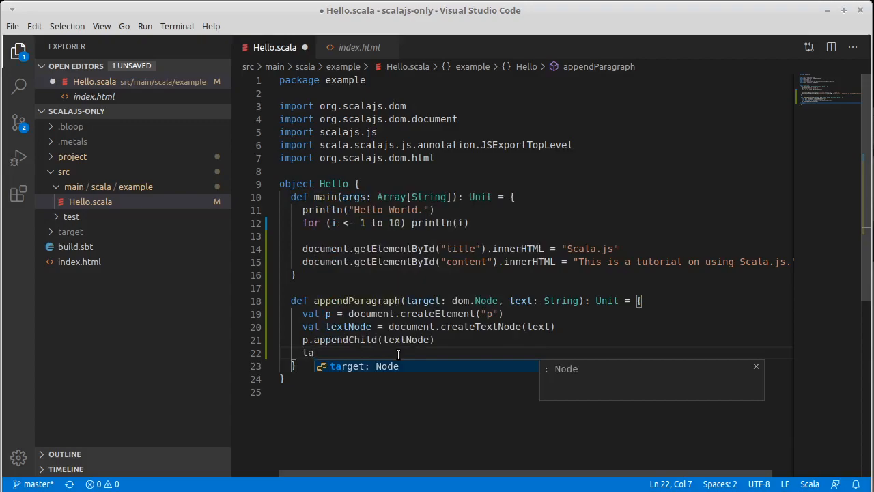
{"action": "type", "text": "rget.appendChild(p"}
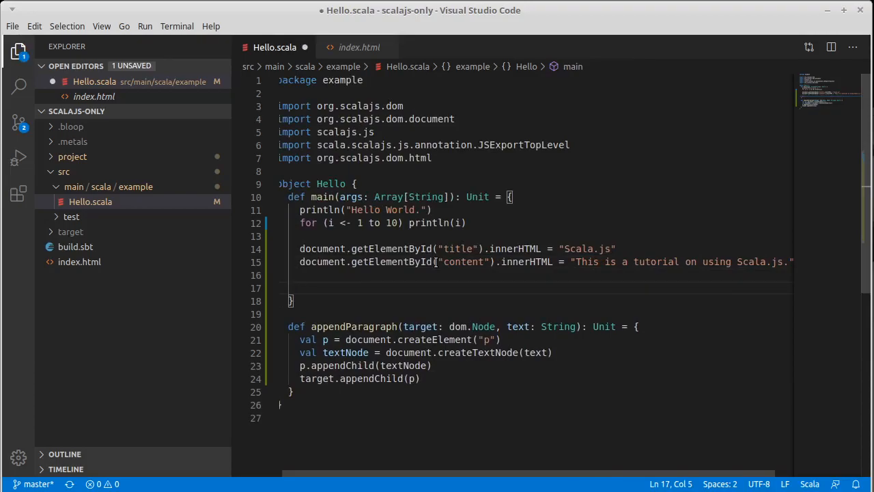
{"action": "mouse_move", "coordinate": [461, 285]}
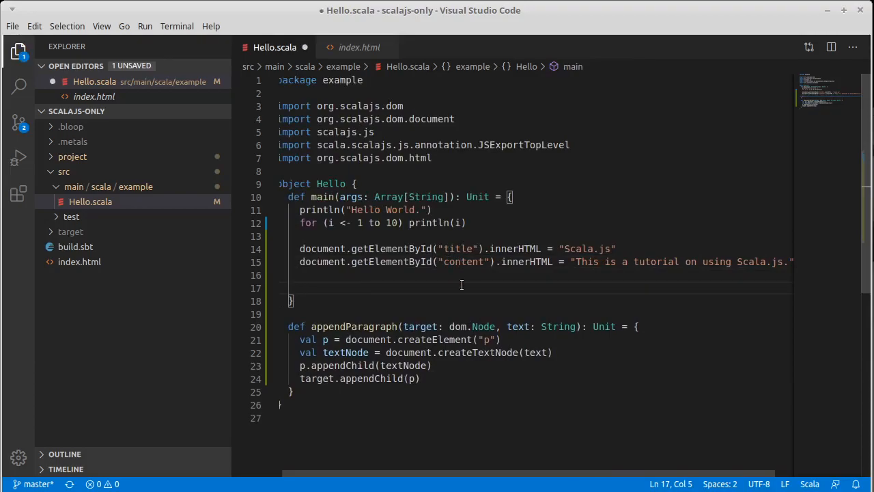
Call appendParagraph(document.getElementById("content"), "This is a new paragraph.") in main and save.
{"action": "type", "text": "appendParagraph("}
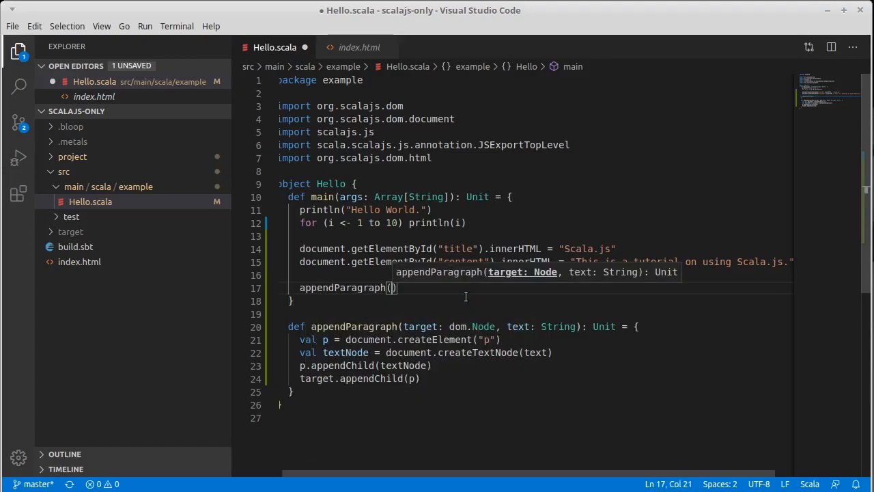
{"action": "type", "text": "documentq"}
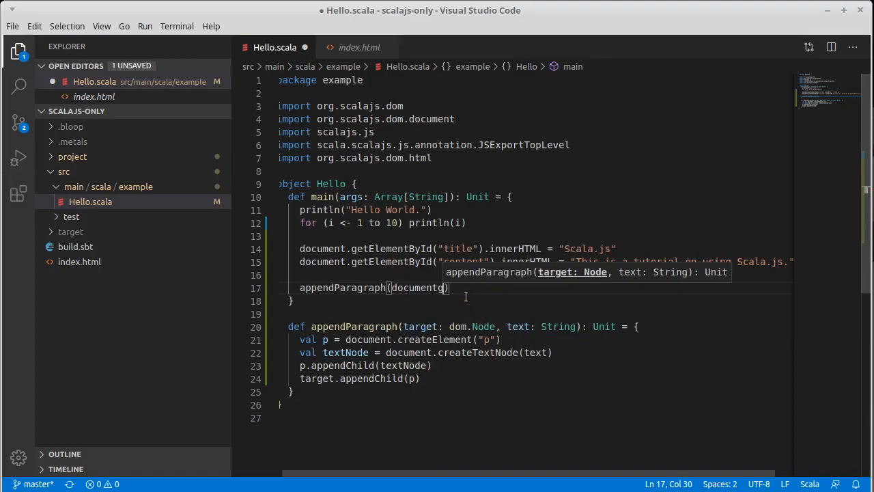
{"action": "type", "text": ".getElementById(\""}
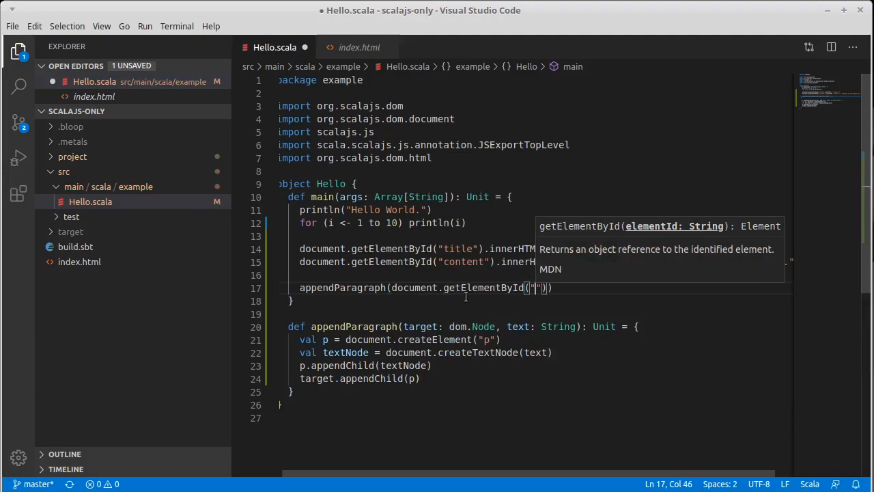
{"action": "type", "text": "content"}
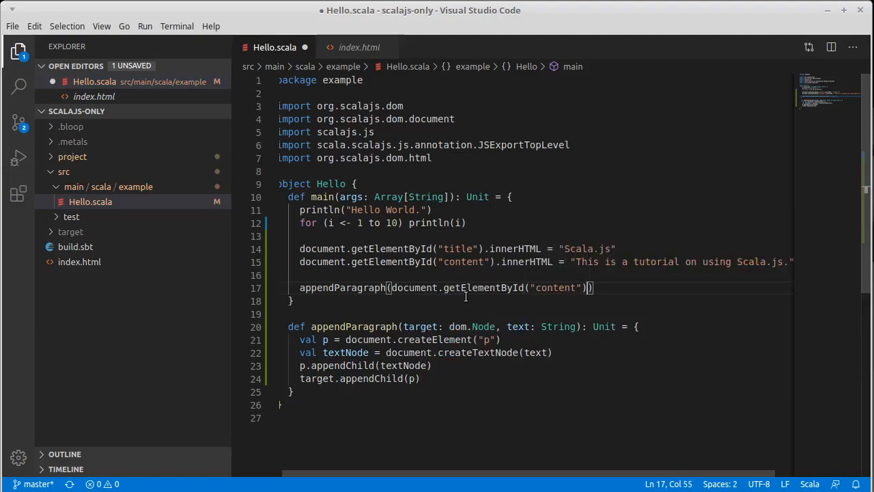
{"action": "type", "text": ", \"This is a"}
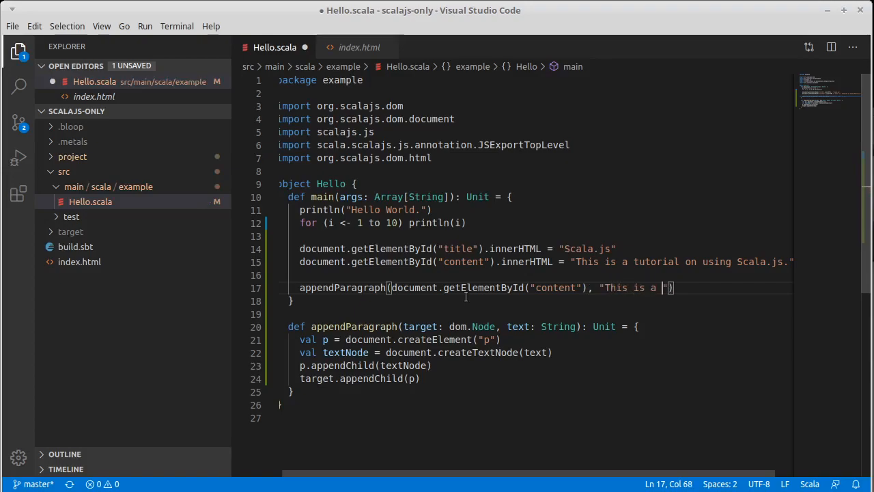
{"action": "type", "text": "new paragraph."}
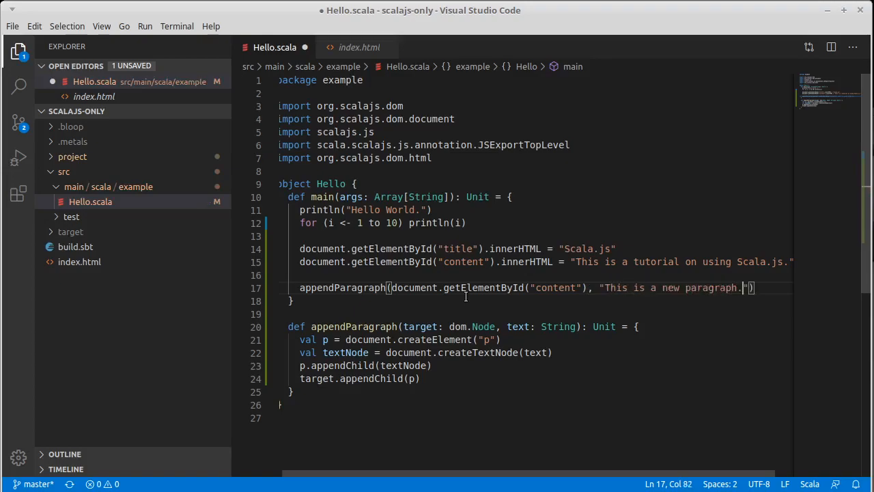
{"action": "key", "text": "ctrl+s"}
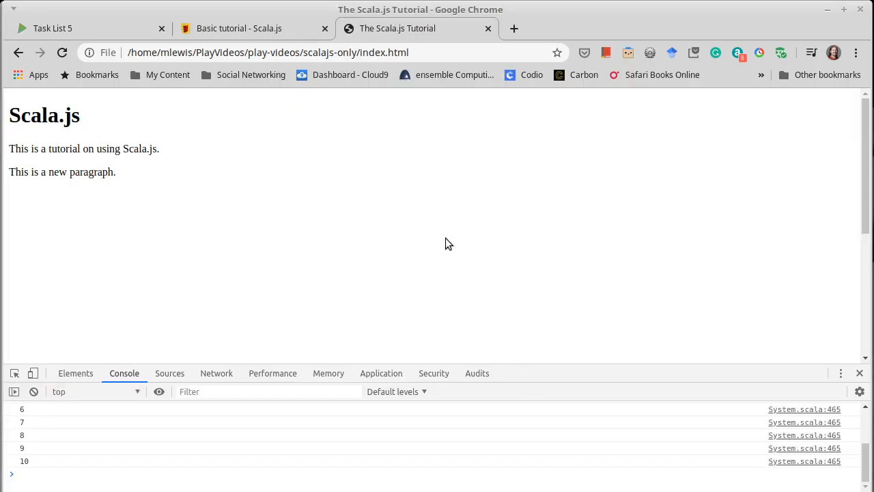
{"action": "mouse_move", "coordinate": [90, 186]}
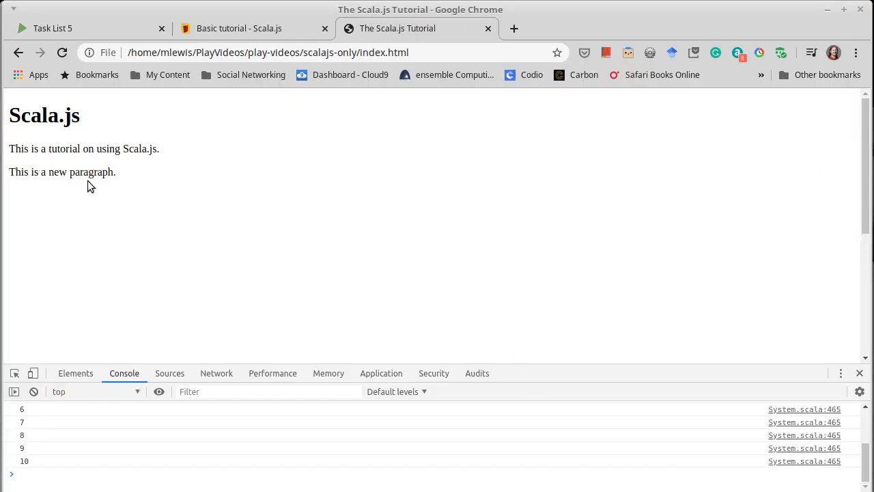
{"action": "mouse_move", "coordinate": [108, 170]}
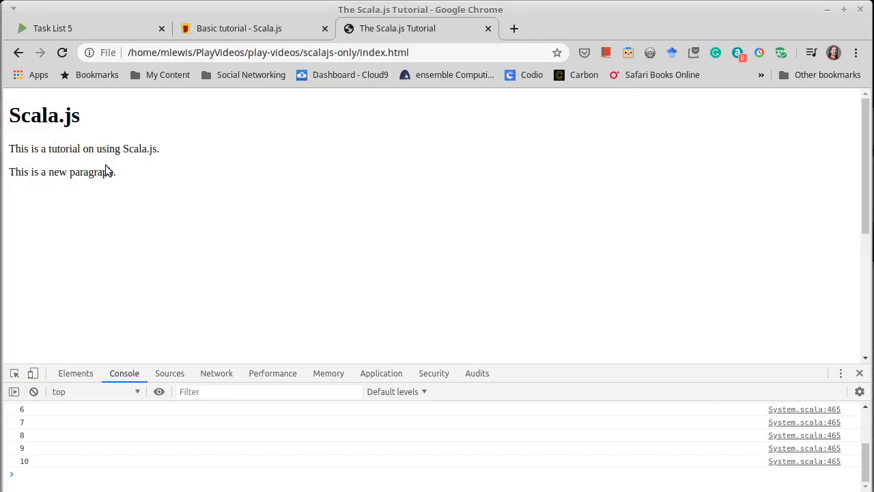
{"action": "mouse_move", "coordinate": [188, 172]}
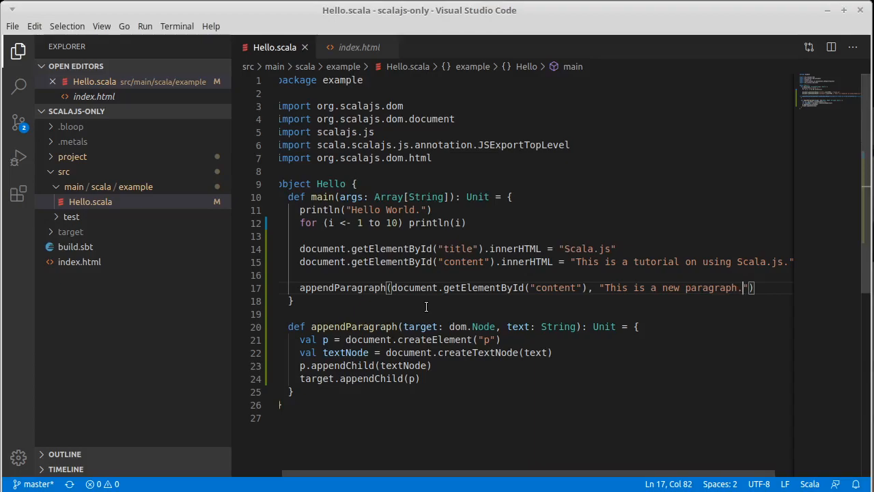
{"action": "mouse_move", "coordinate": [445, 364]}
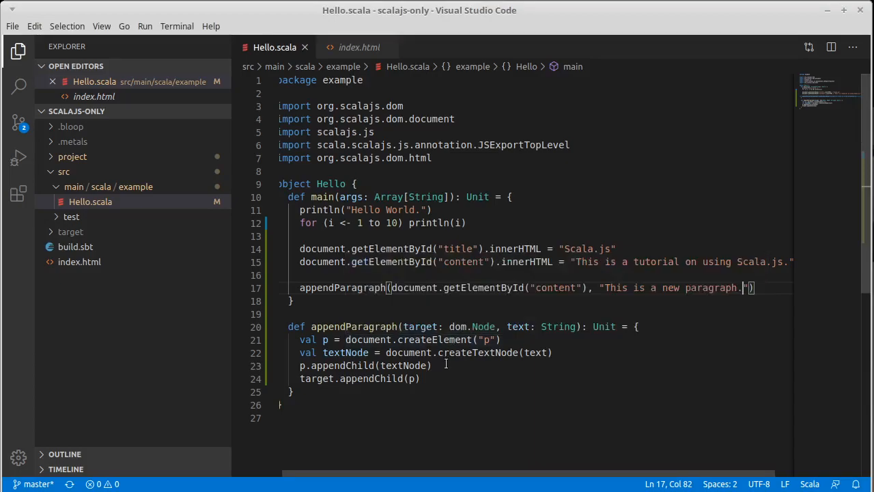
{"action": "mouse_move", "coordinate": [452, 374]}
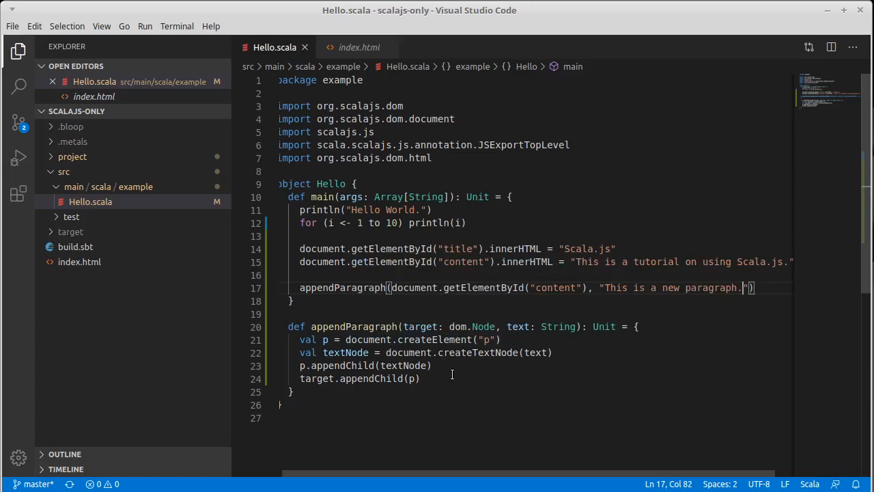